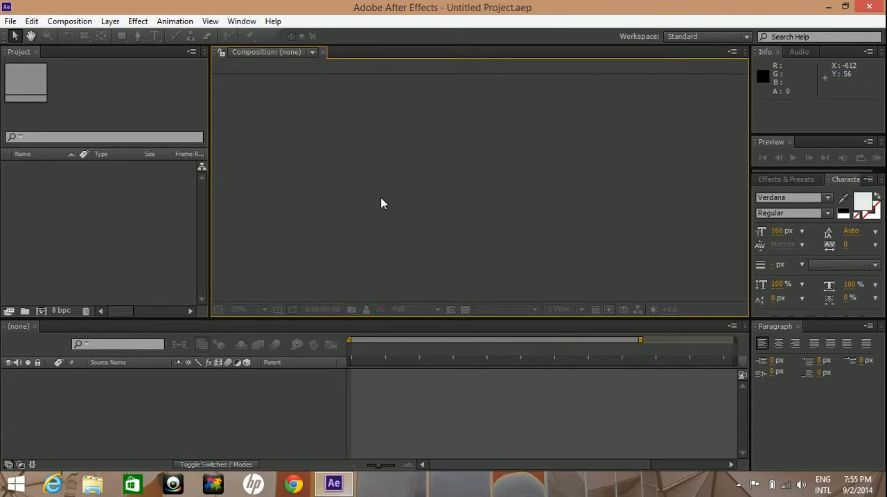
mouse_move(380, 220)
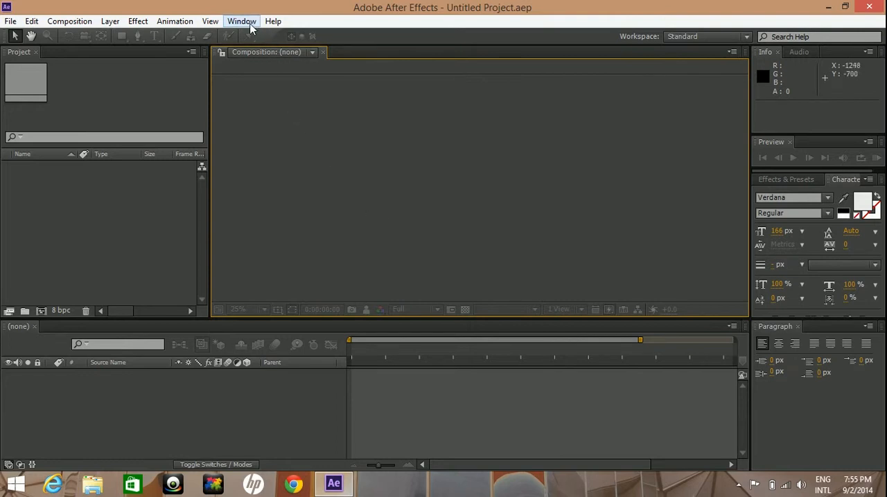
Show the Effects & Presets list with the Animation Presets category expanded.
left_click(241, 21)
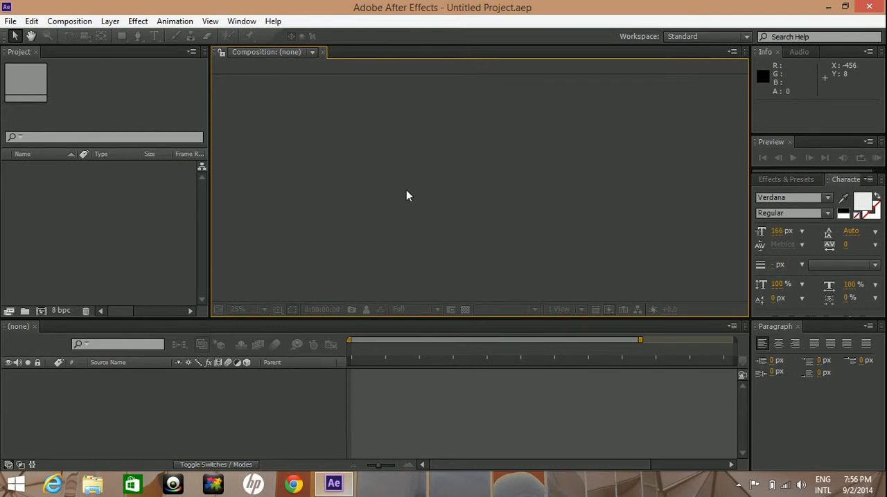
mouse_move(90, 128)
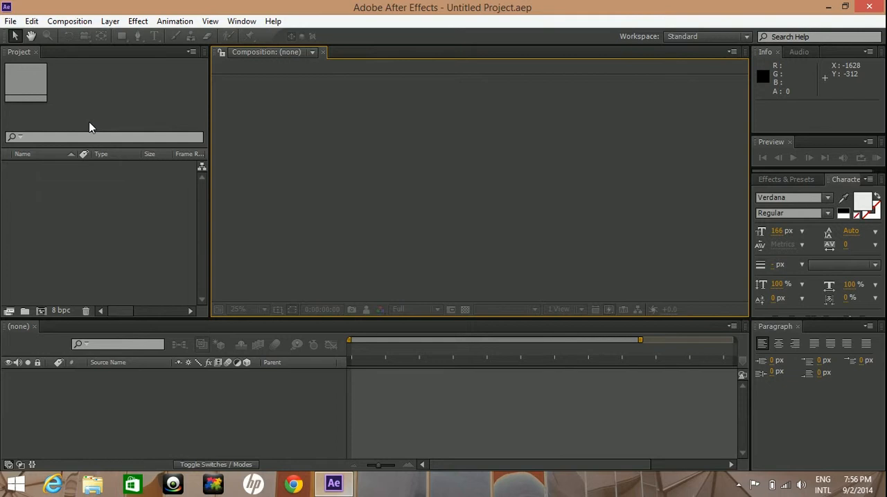
mouse_move(95, 246)
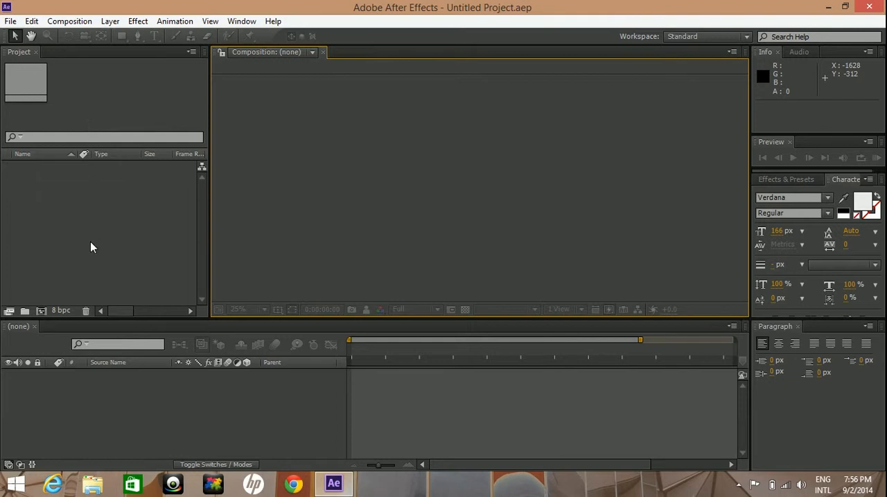
mouse_move(289, 370)
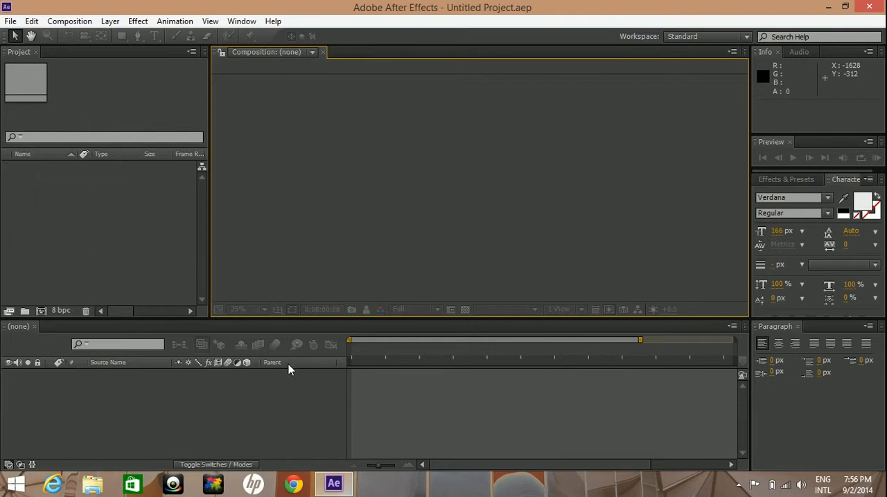
mouse_move(509, 380)
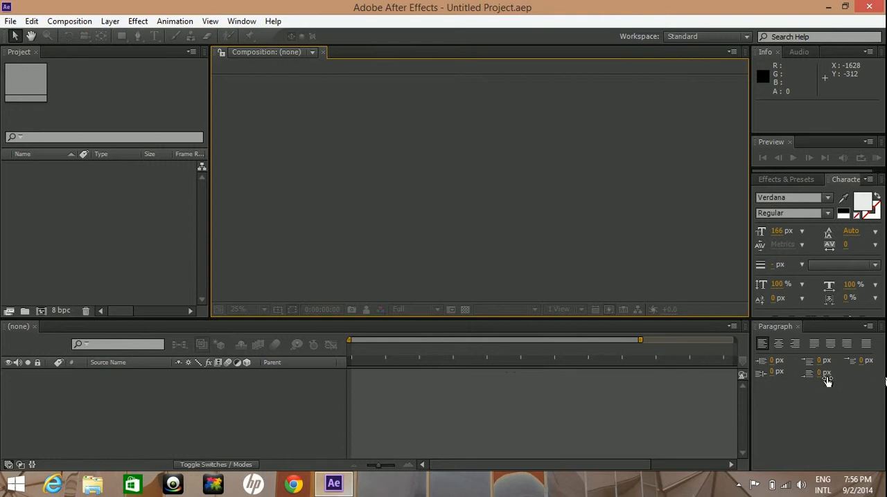
mouse_move(805, 396)
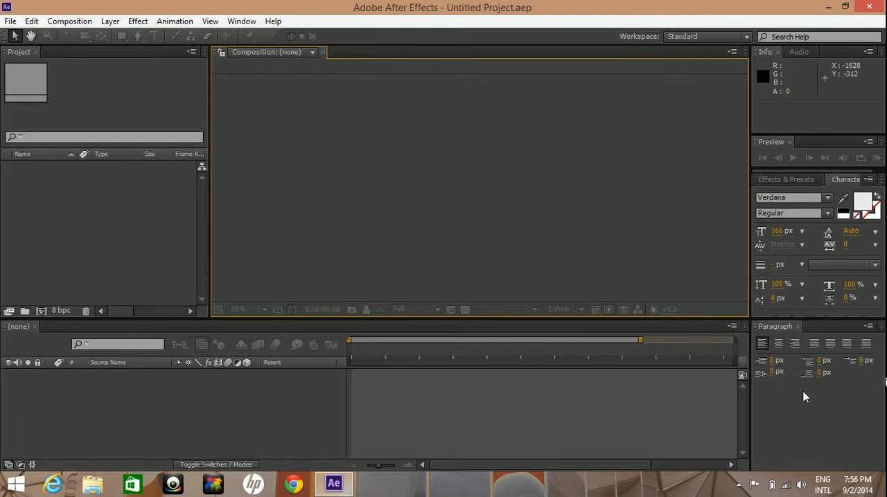
mouse_move(851, 187)
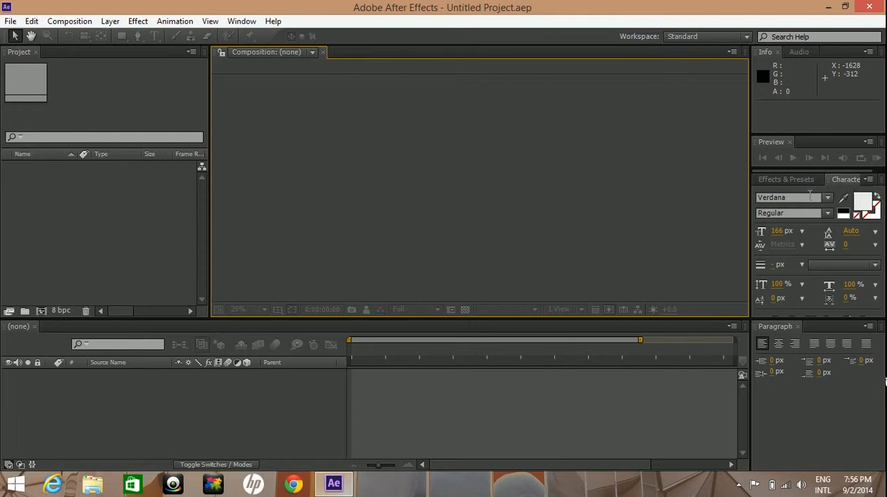
mouse_move(793, 208)
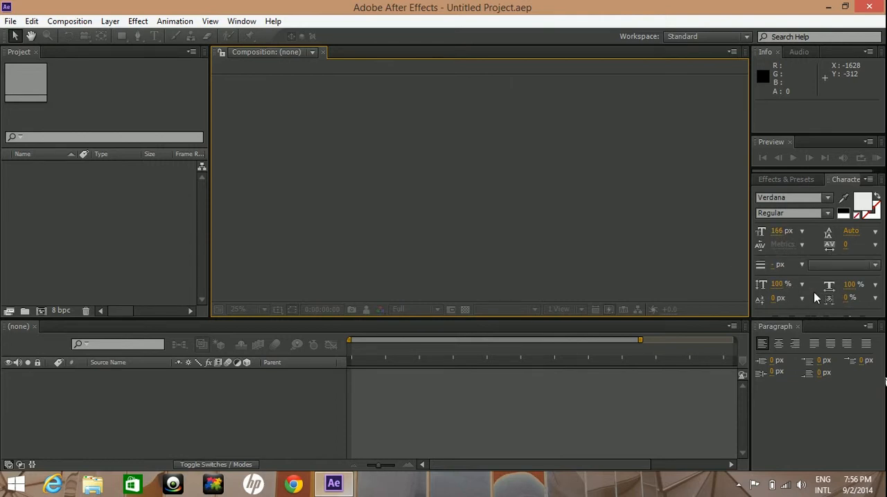
mouse_move(795, 186)
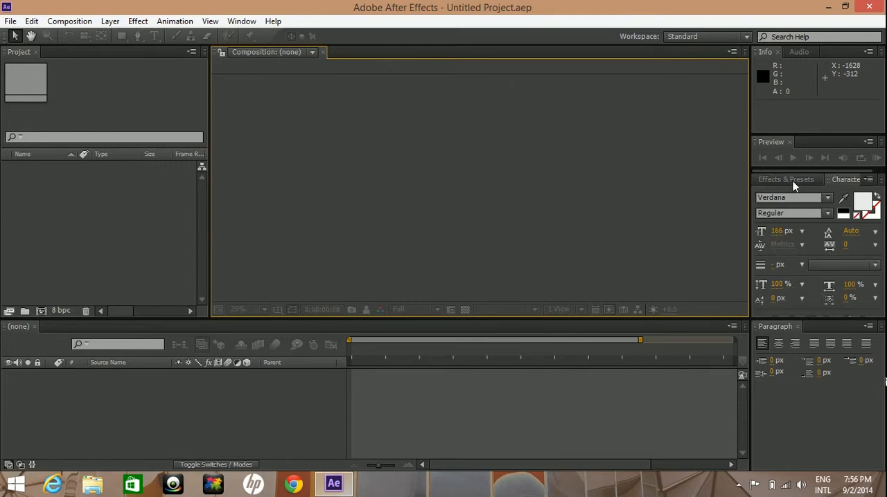
left_click(786, 180)
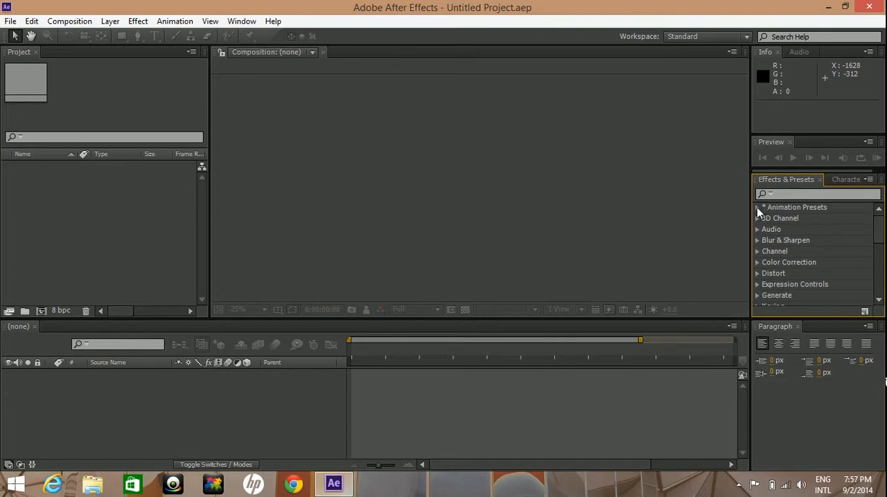
left_click(756, 208)
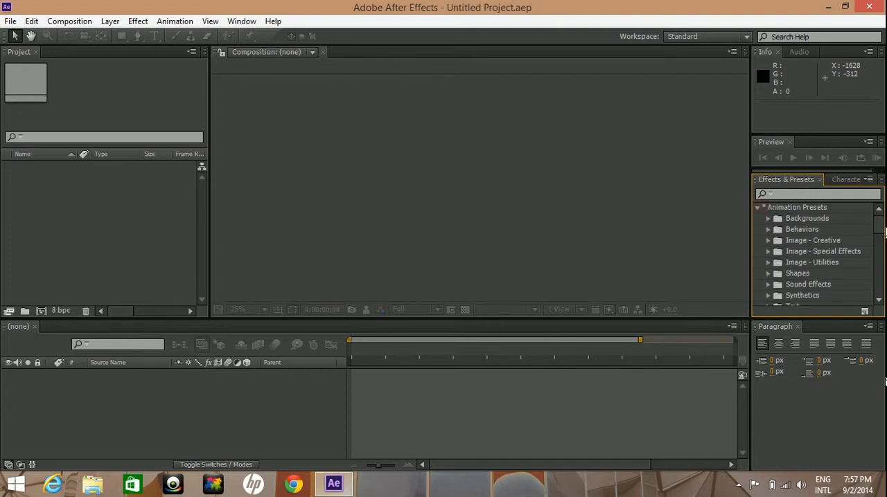
scroll("down", 3)
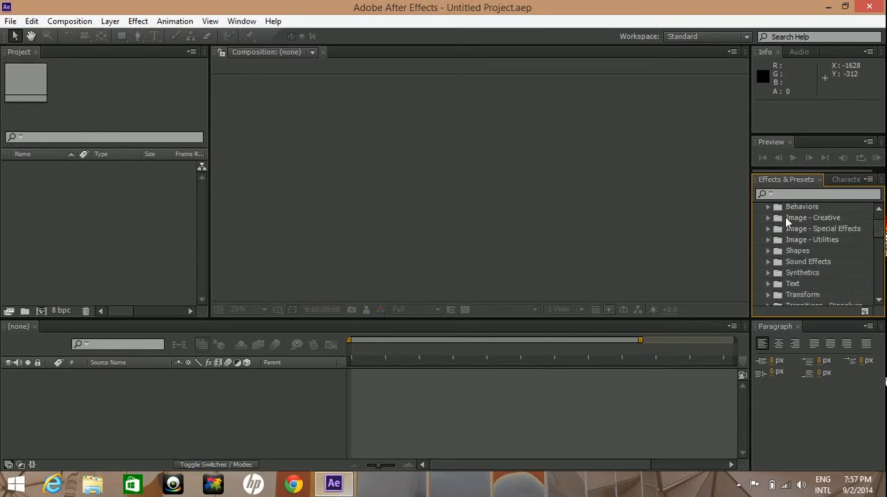
mouse_move(817, 169)
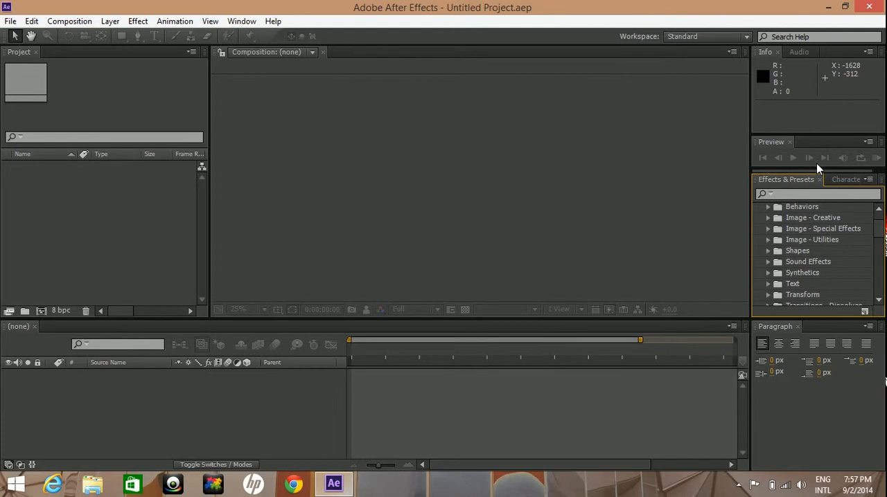
mouse_move(840, 169)
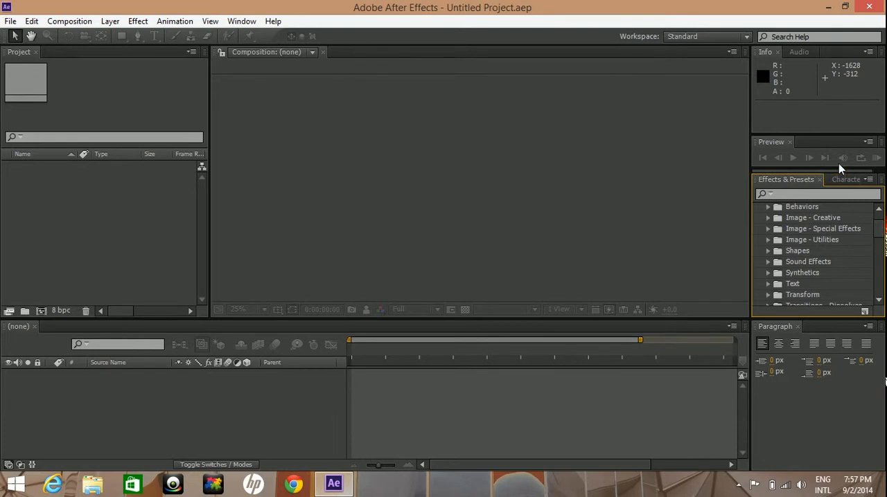
mouse_move(876, 158)
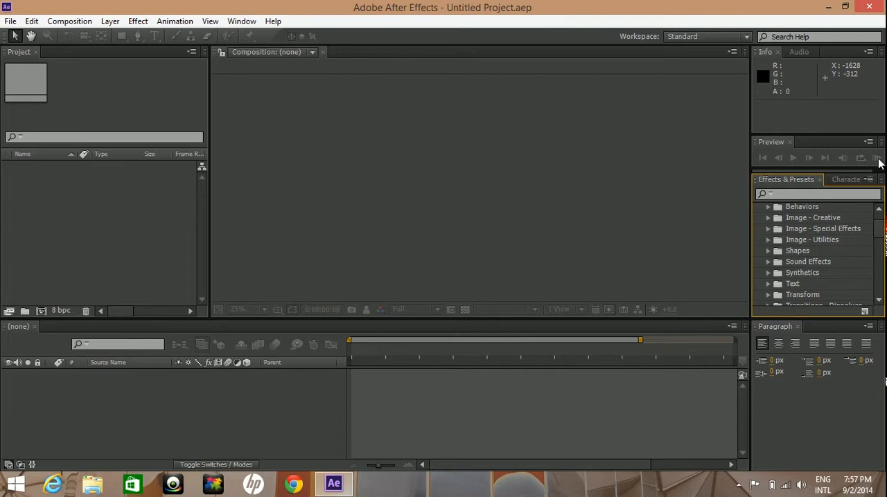
mouse_move(862, 161)
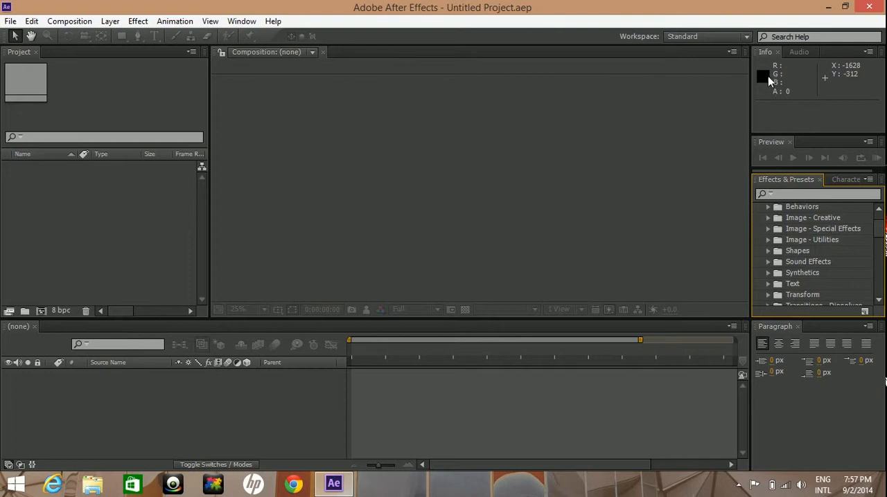
mouse_move(486, 260)
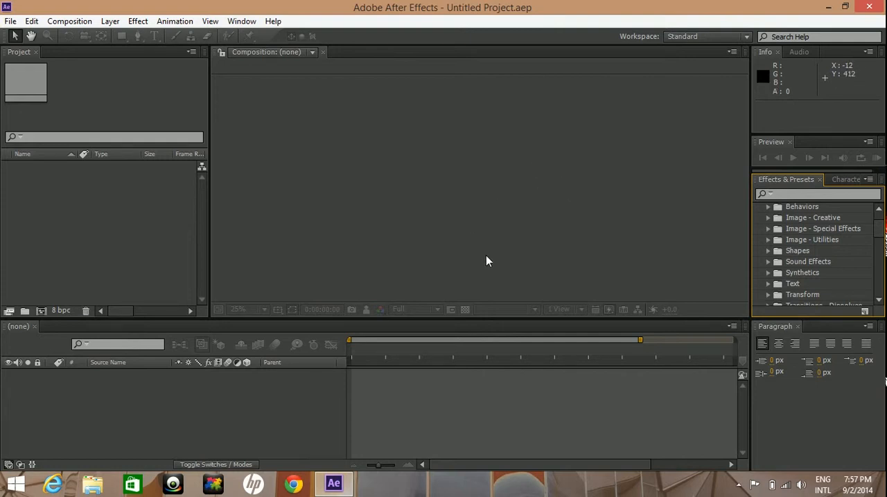
mouse_move(553, 228)
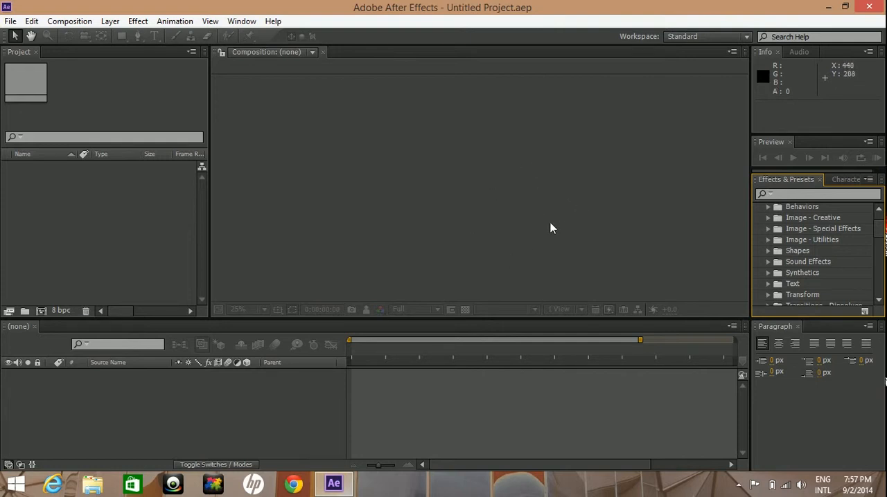
mouse_move(609, 205)
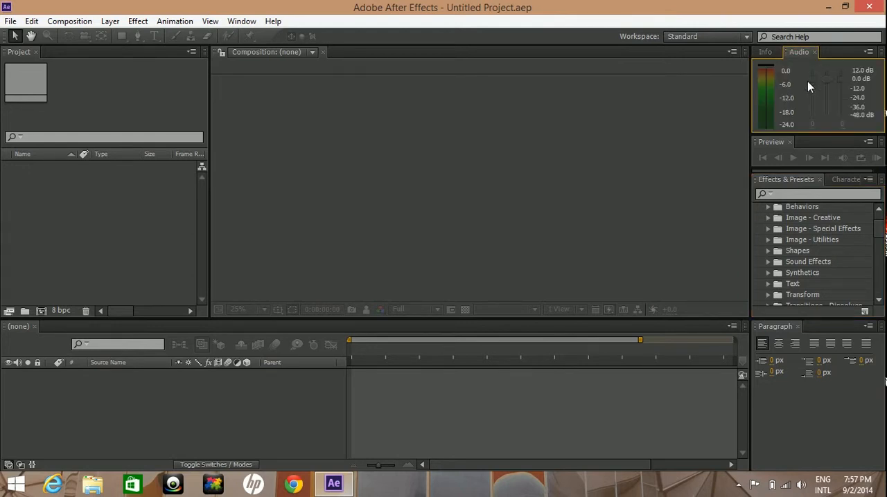
mouse_move(776, 96)
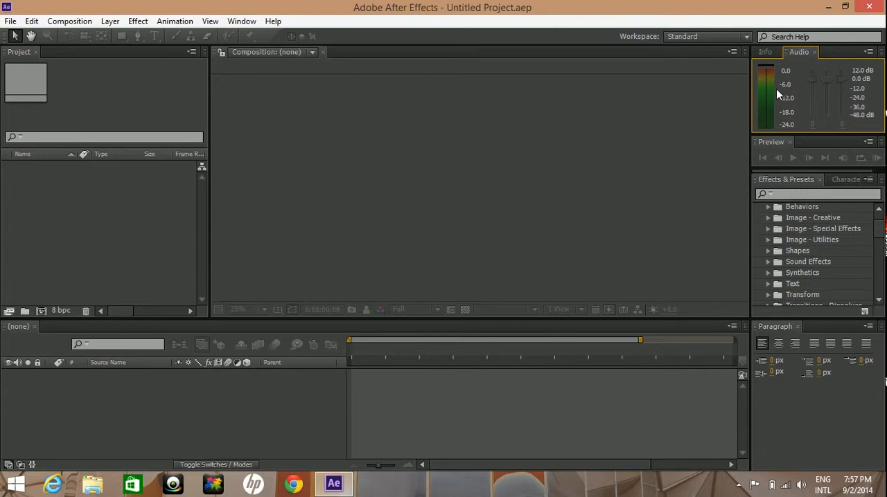
mouse_move(773, 97)
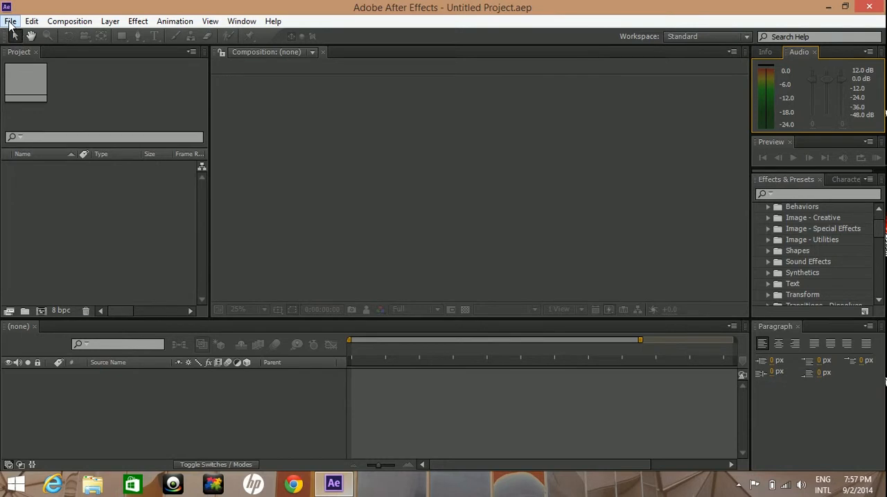
Browse the File and Edit menus, then leave the Composition menu open.
left_click(11, 21)
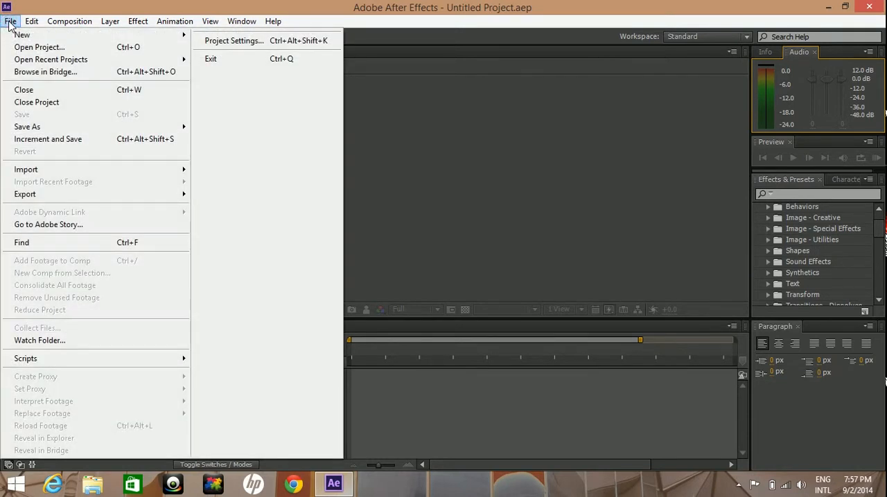
mouse_move(67, 94)
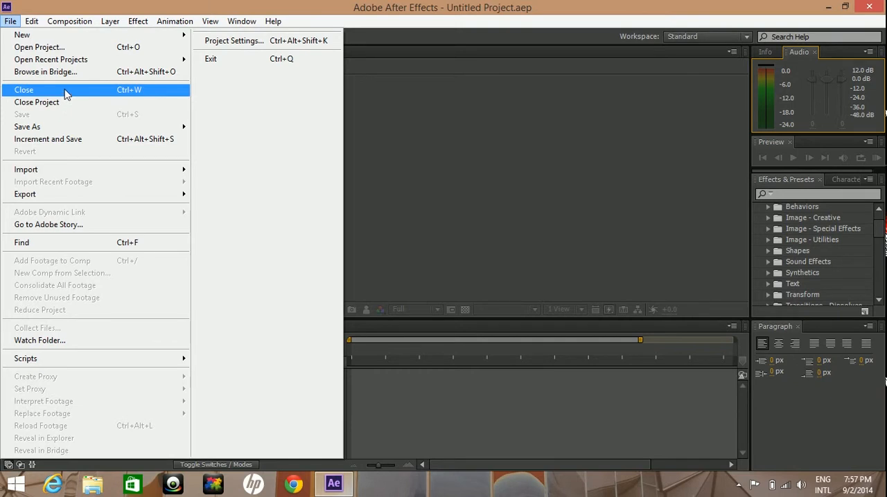
mouse_move(25, 169)
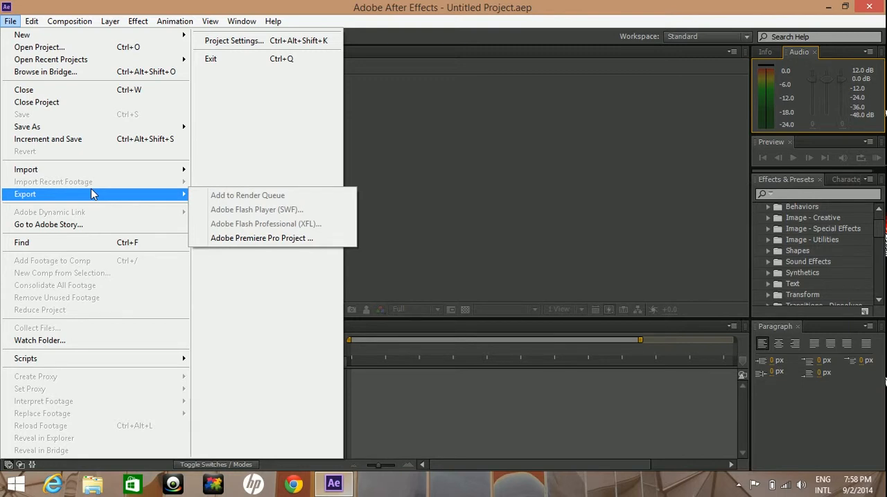
left_click(30, 21)
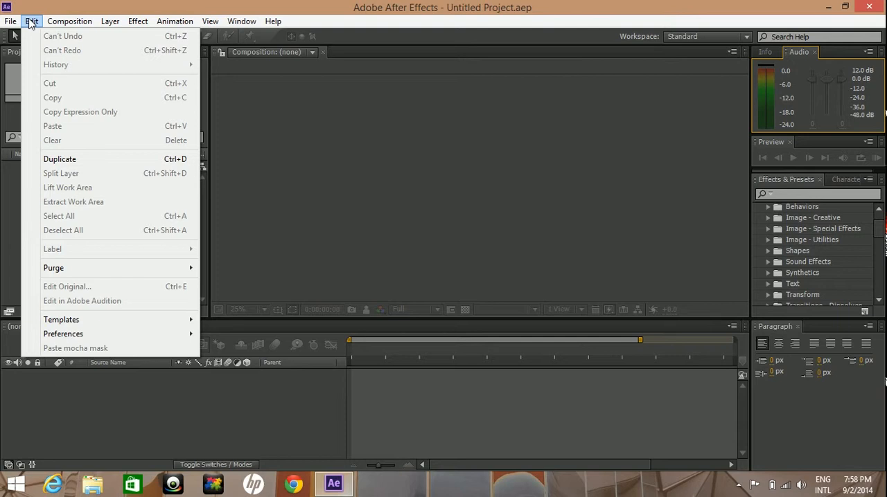
left_click(69, 21)
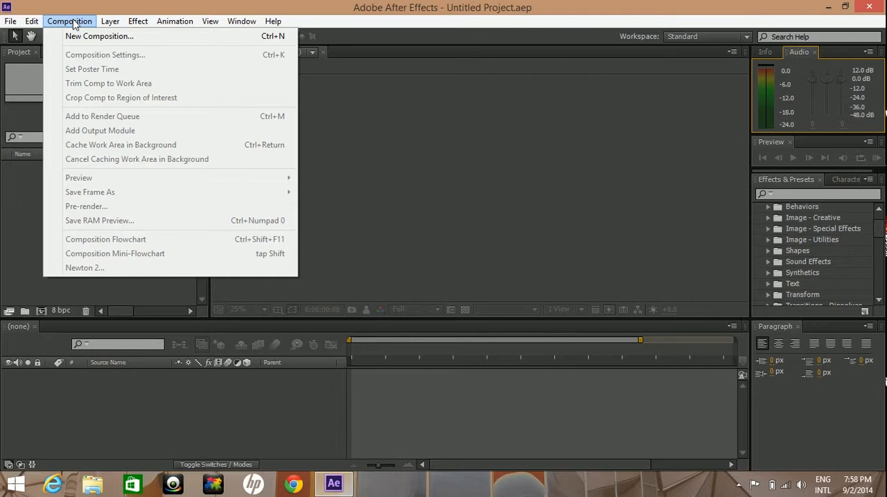
mouse_move(100, 36)
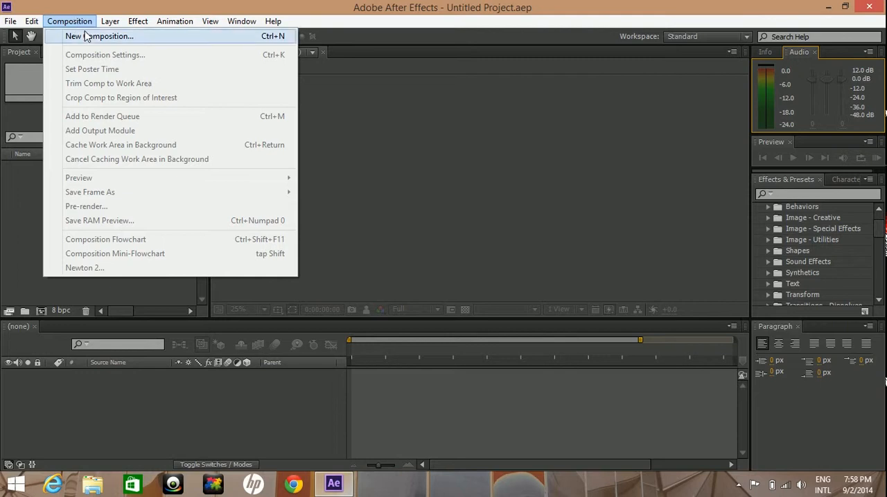
mouse_move(172, 36)
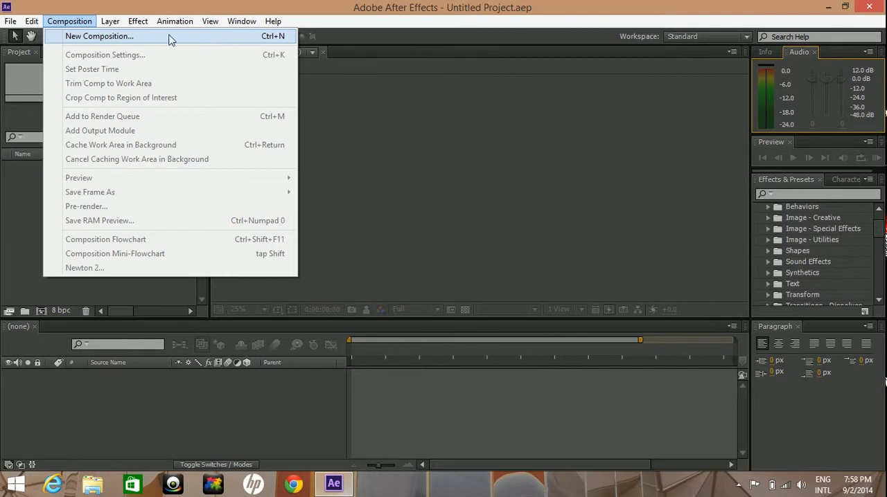
mouse_move(45, 310)
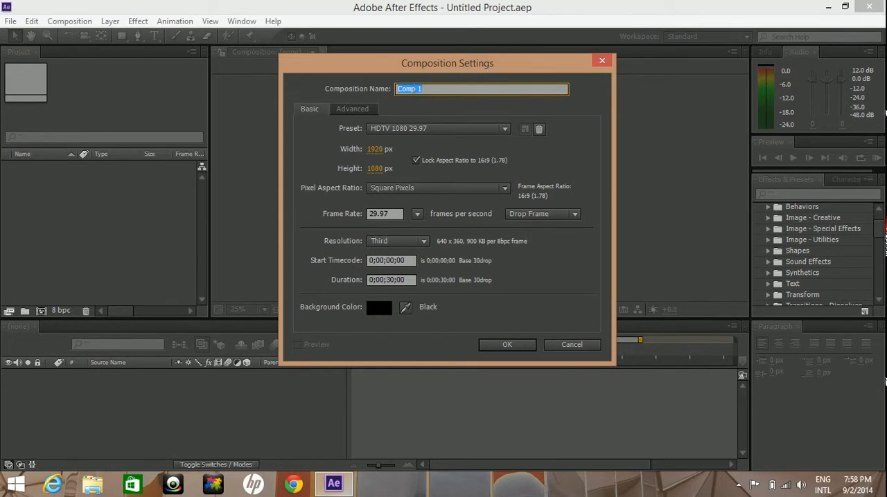
Name the composition 'New comp' and review the size presets list.
type("New c")
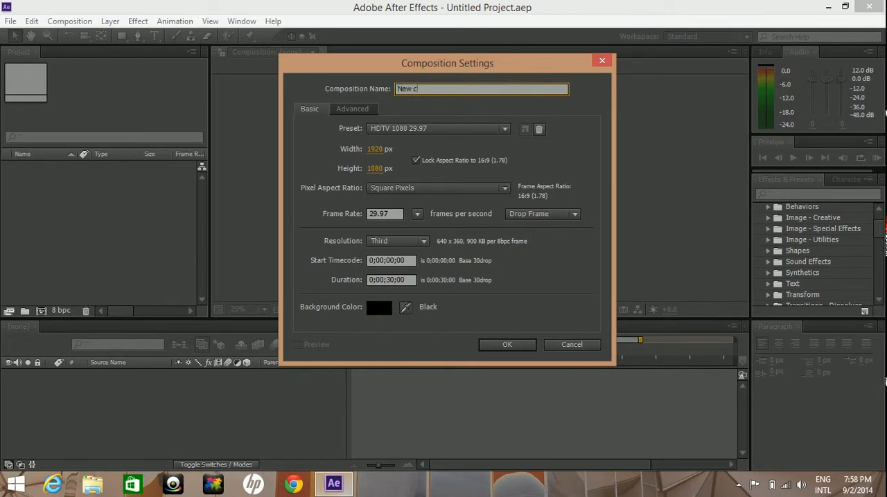
type("omp")
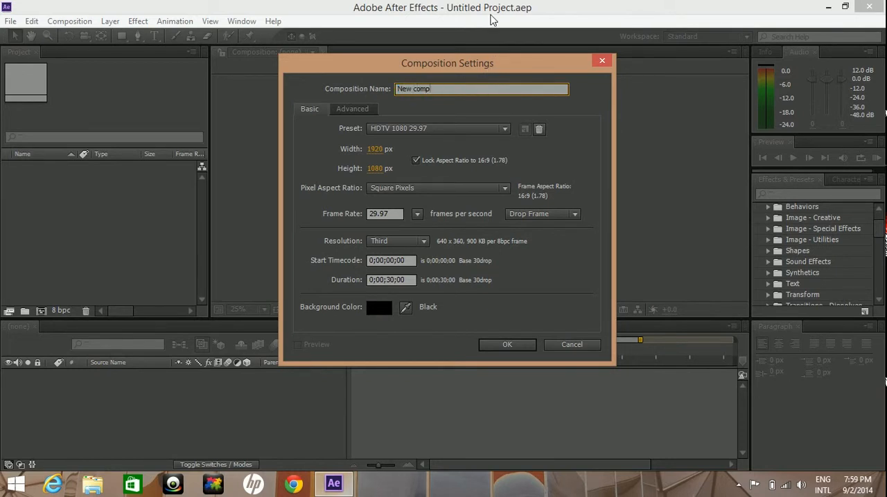
left_click(505, 127)
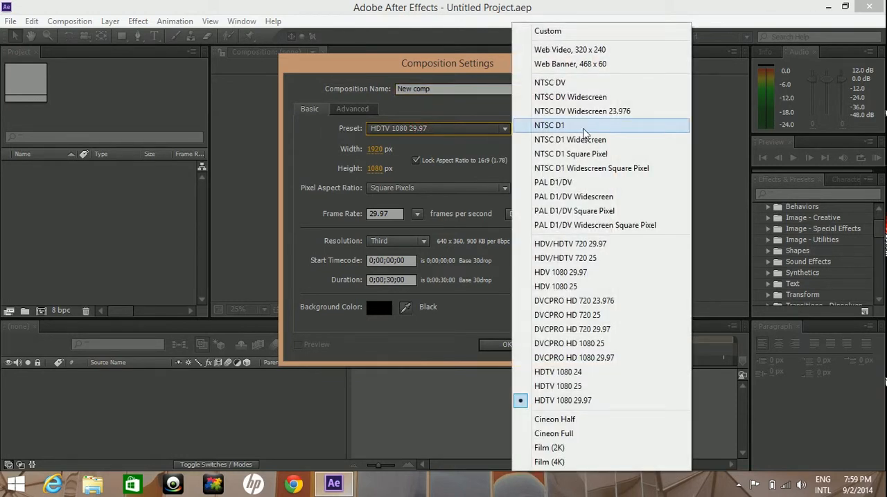
mouse_move(587, 127)
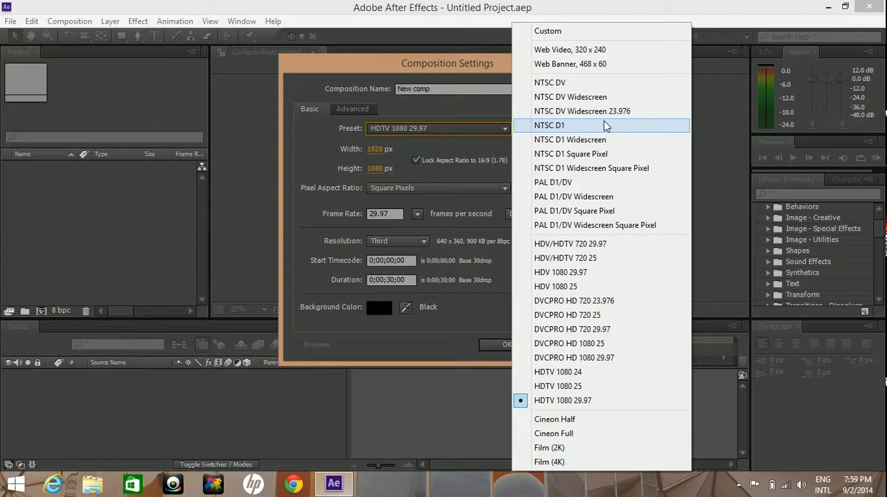
mouse_move(609, 358)
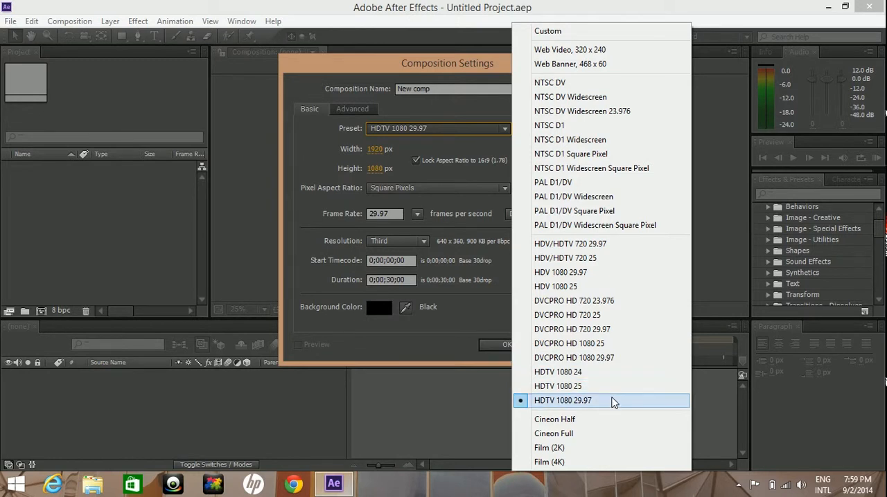
mouse_move(571, 405)
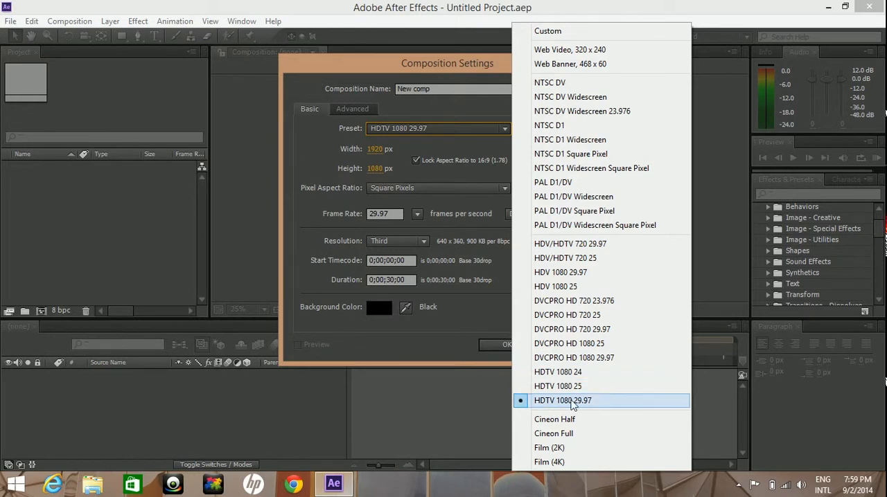
mouse_move(585, 408)
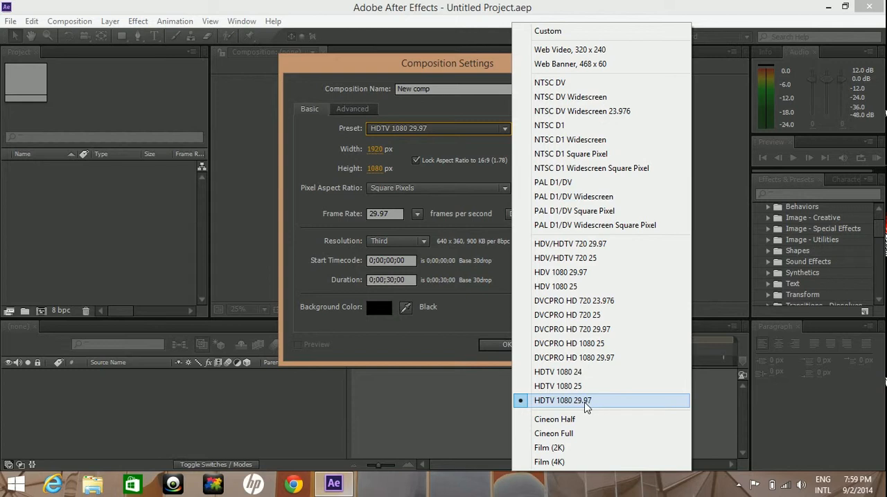
mouse_move(568, 407)
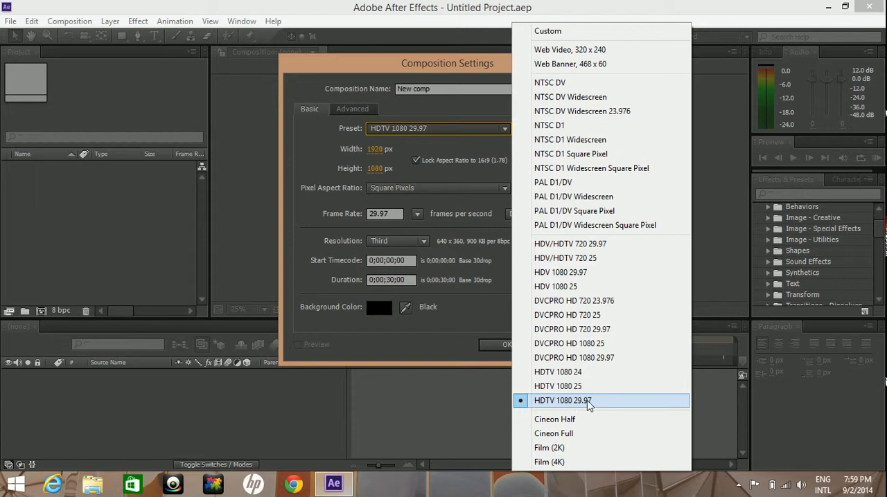
Keep the HDTV 1080 29.97 preset and set the frame rate to 30 fps.
left_click(563, 400)
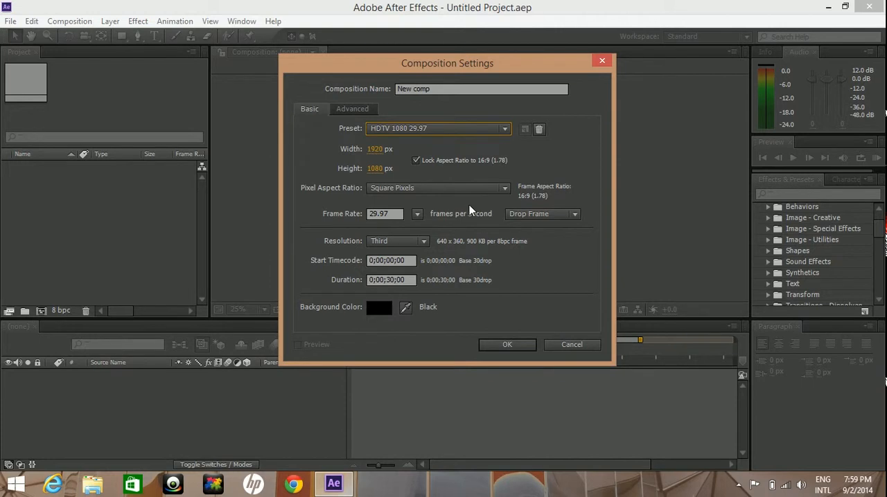
mouse_move(427, 220)
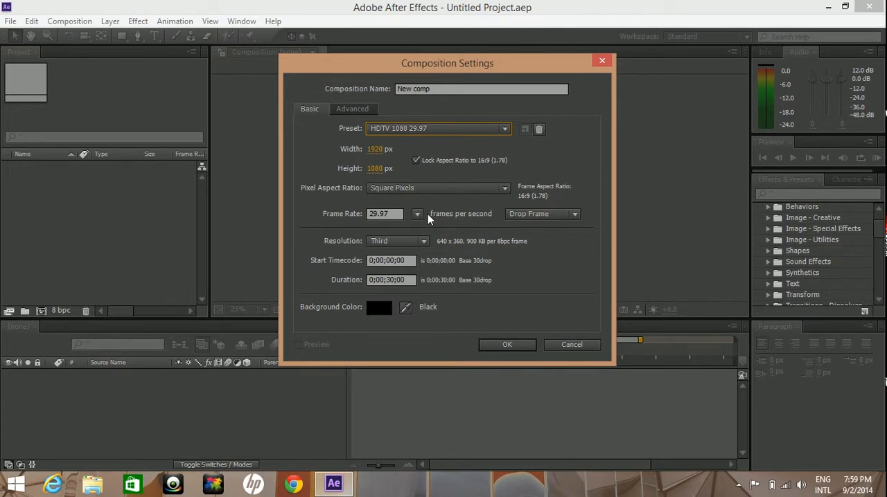
left_click(416, 213)
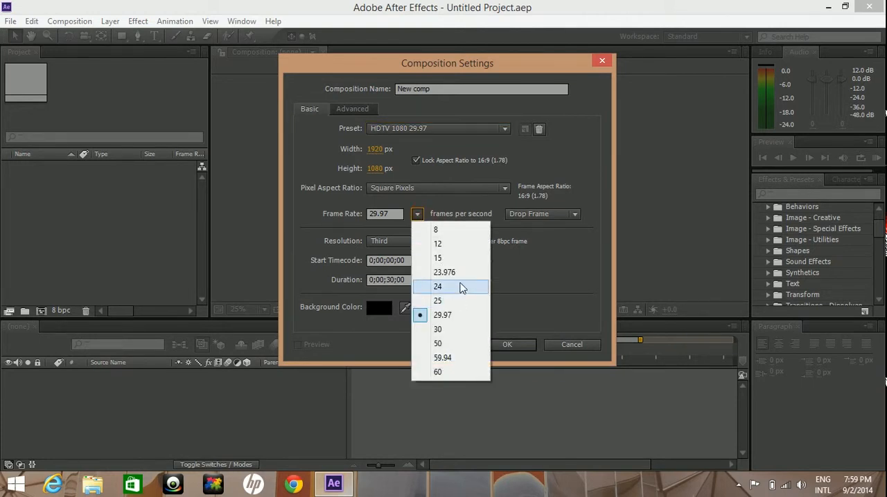
mouse_move(457, 307)
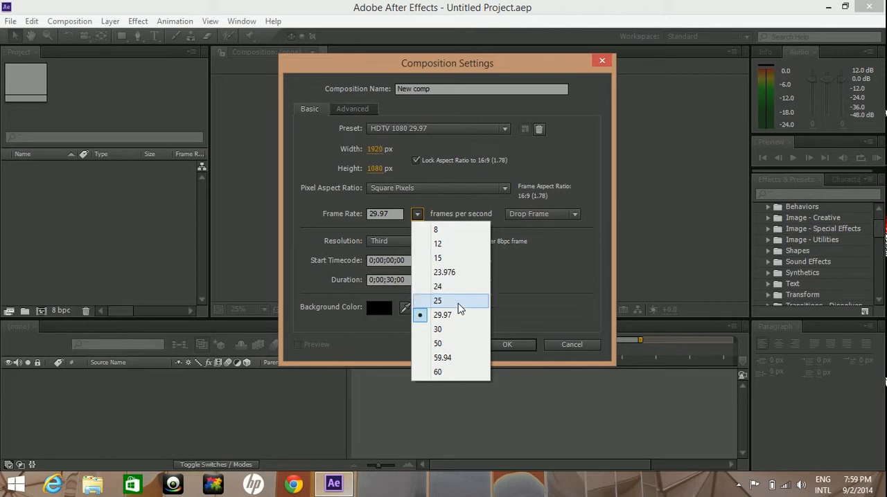
left_click(438, 330)
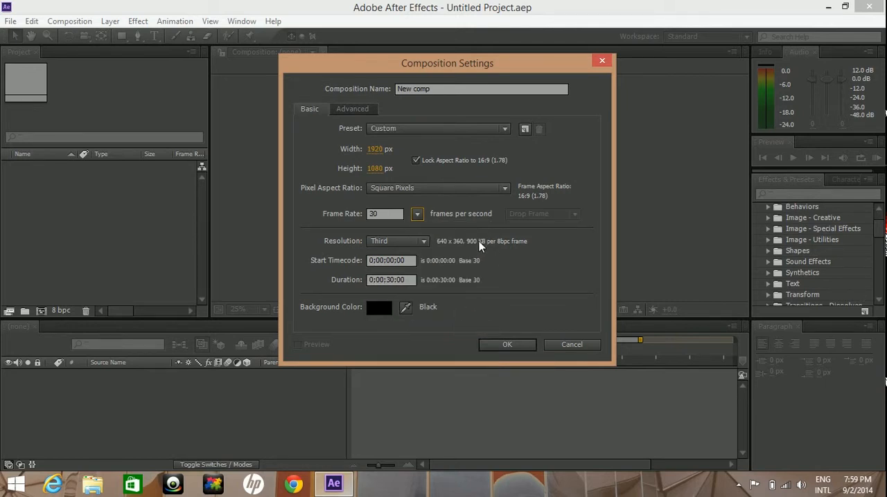
mouse_move(451, 223)
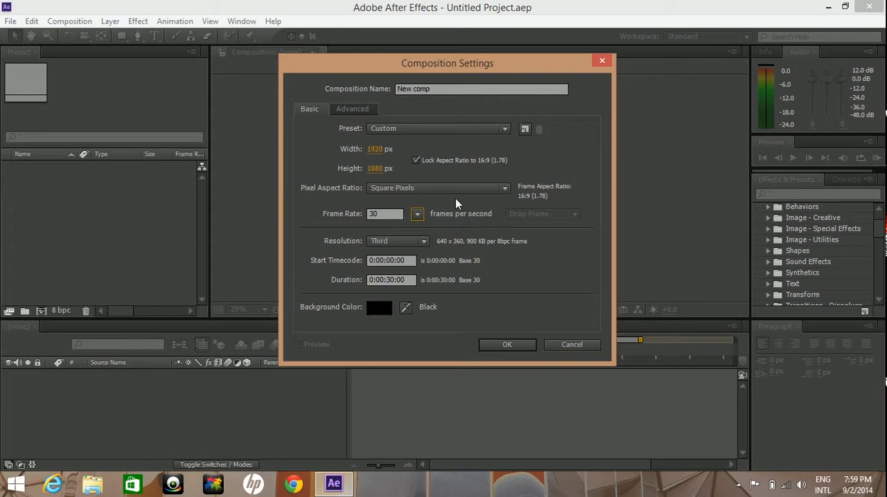
mouse_move(369, 180)
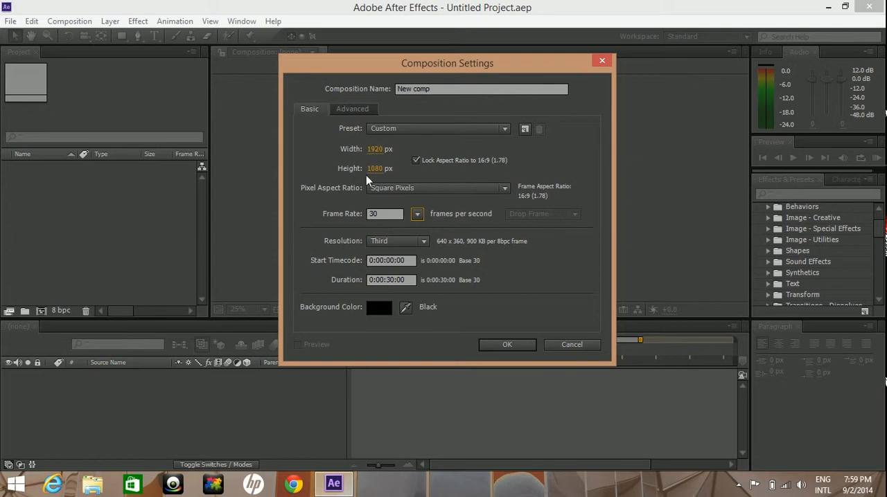
mouse_move(377, 158)
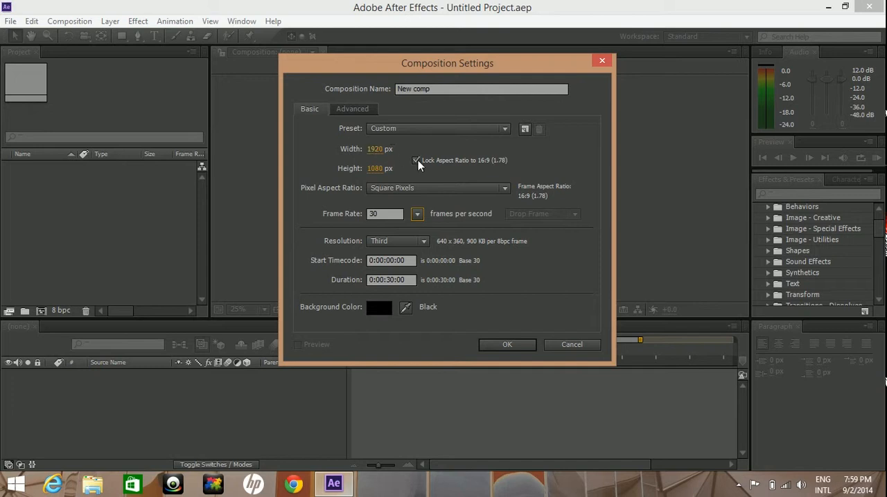
Toggle Lock Aspect Ratio off and on so width and height become custom values.
left_click(415, 160)
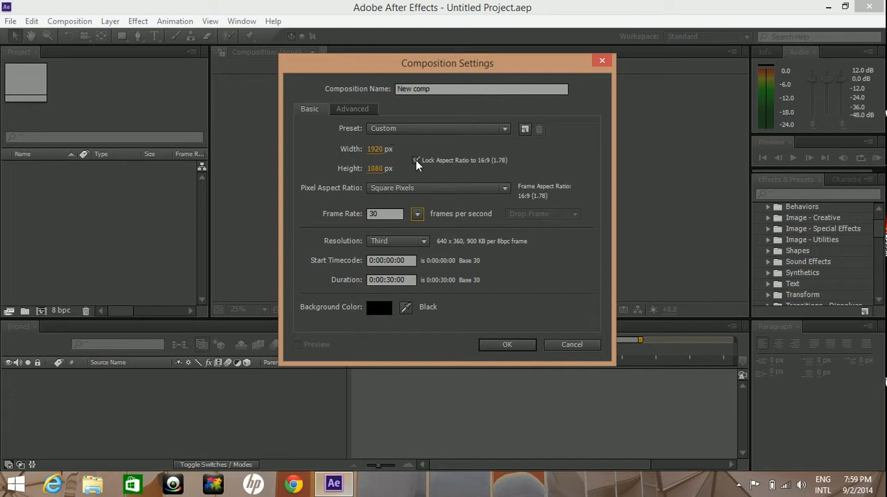
left_click(415, 161)
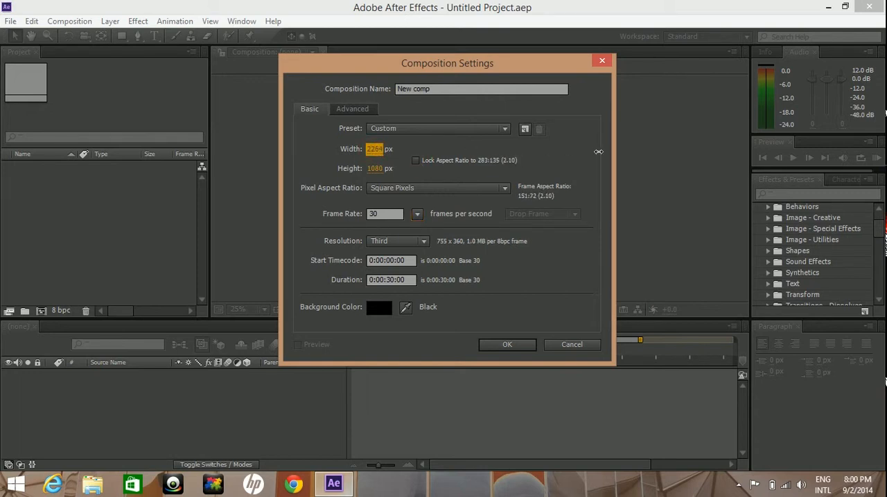
left_click(416, 161)
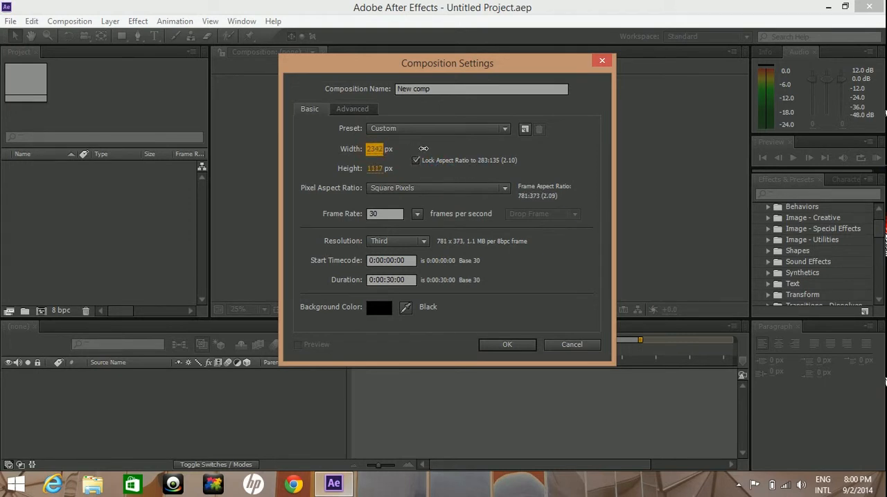
left_click(437, 127)
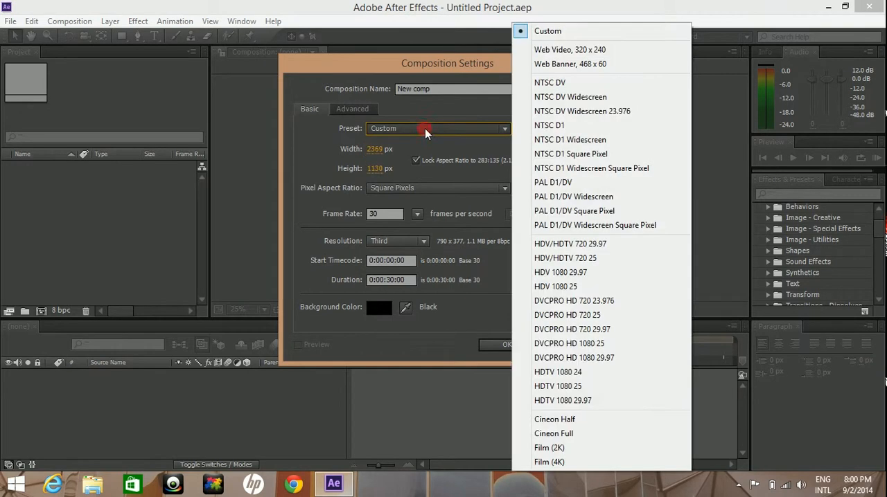
Create 'New comp' at HDTV 1080 29.97 with a black background after trying a green hue.
left_click(562, 400)
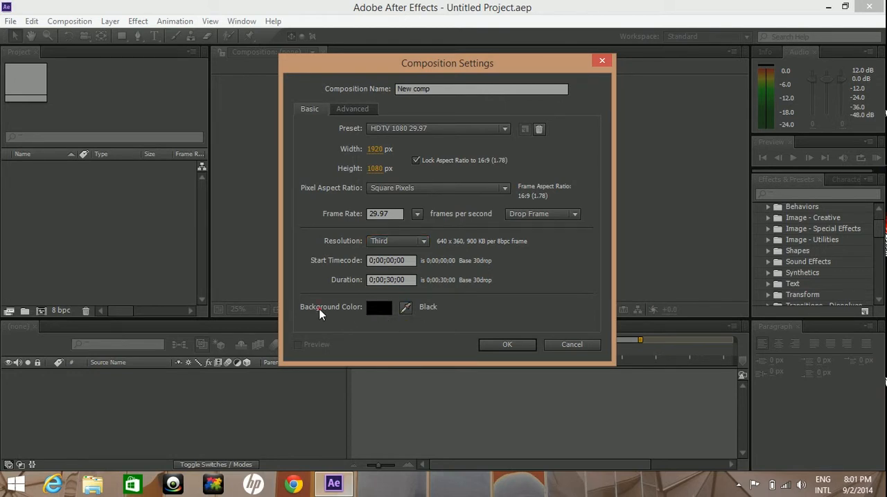
mouse_move(375, 313)
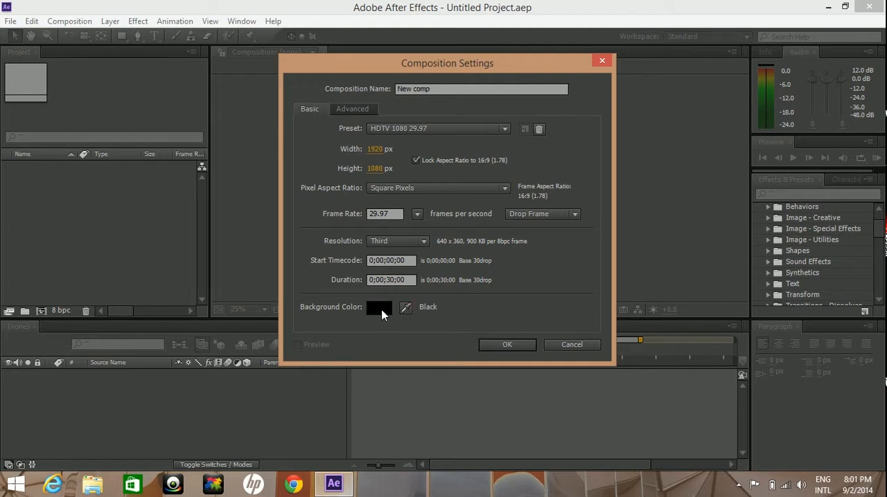
left_click(380, 307)
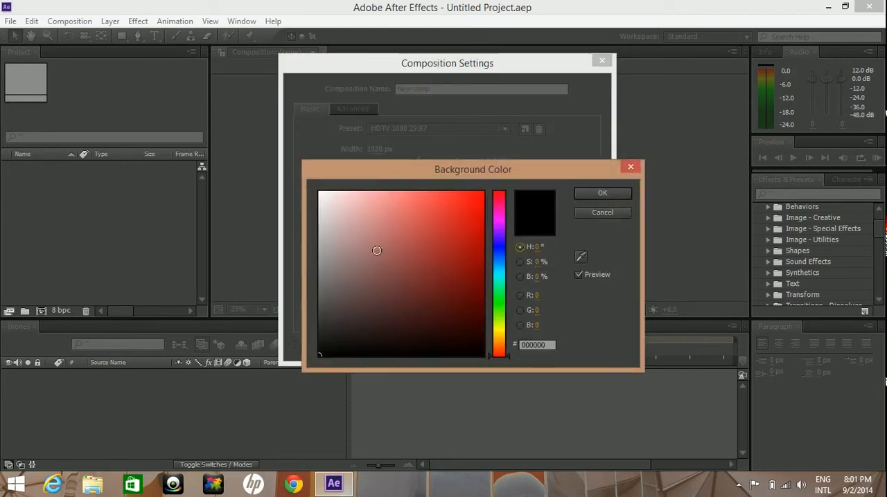
left_click(499, 303)
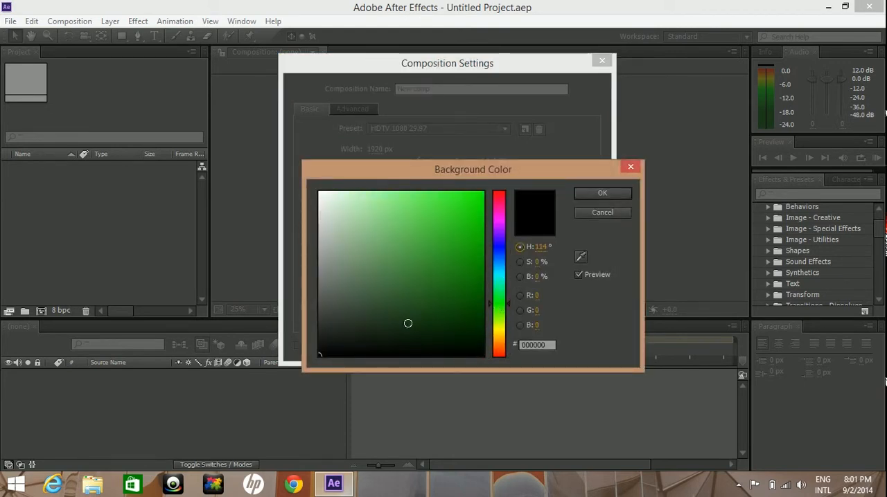
left_click(602, 192)
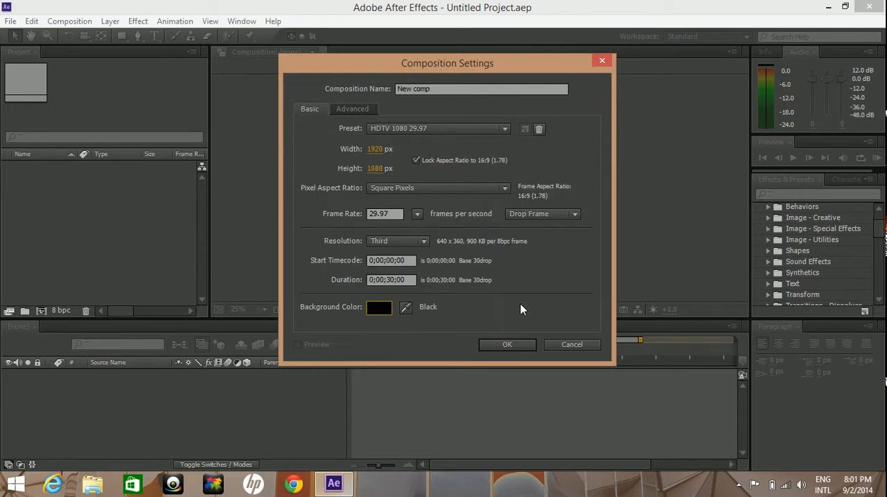
left_click(507, 343)
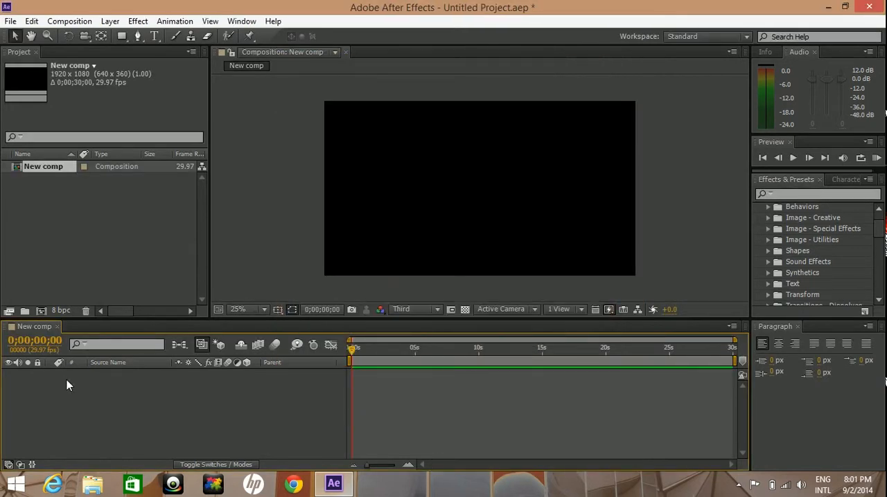
mouse_move(141, 397)
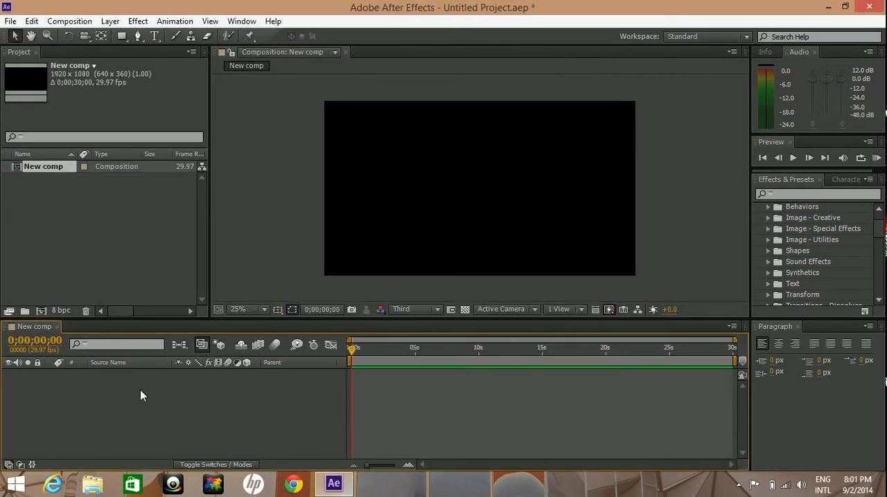
mouse_move(270, 406)
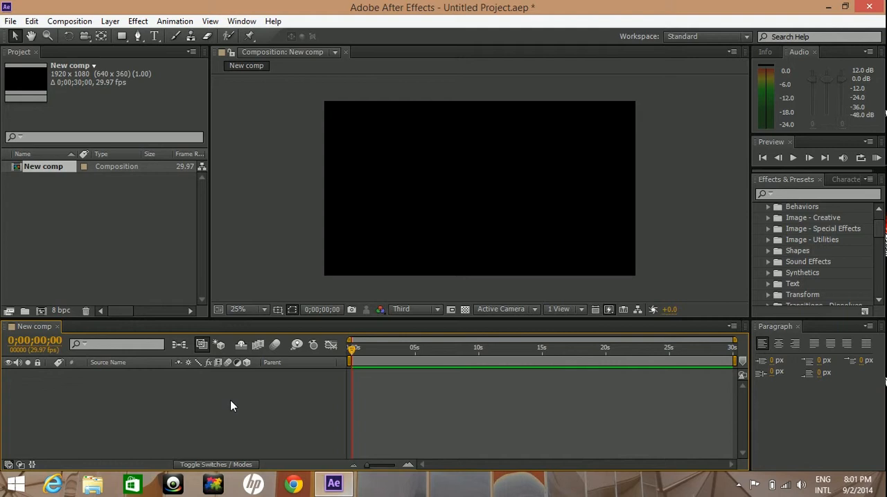
mouse_move(166, 378)
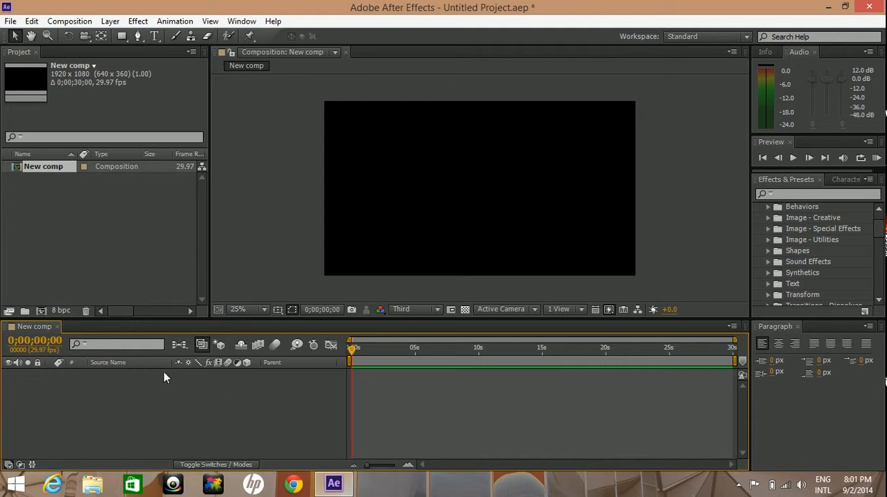
mouse_move(141, 221)
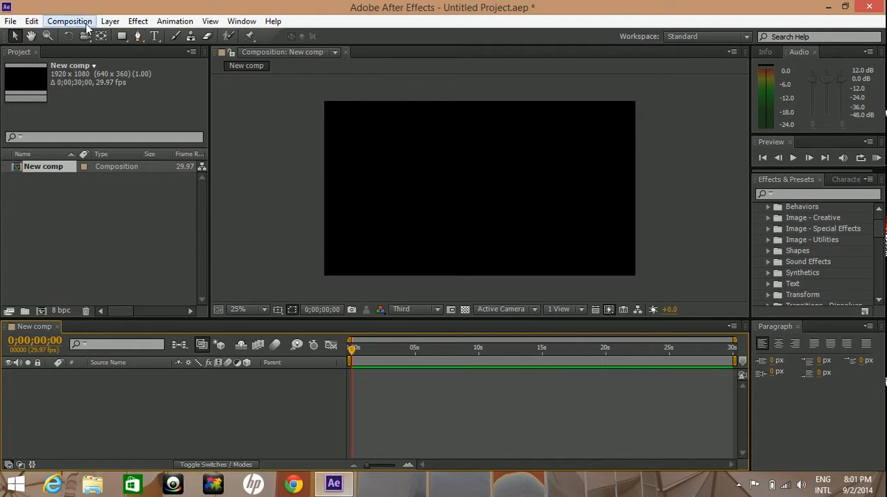
Add a text layer reading 'Hello' to New comp via Layer > New > Text.
left_click(111, 21)
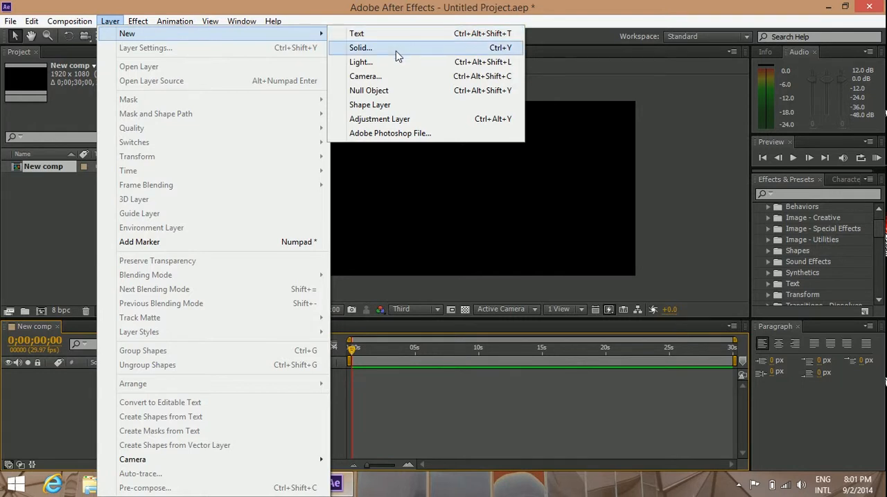
mouse_move(426, 91)
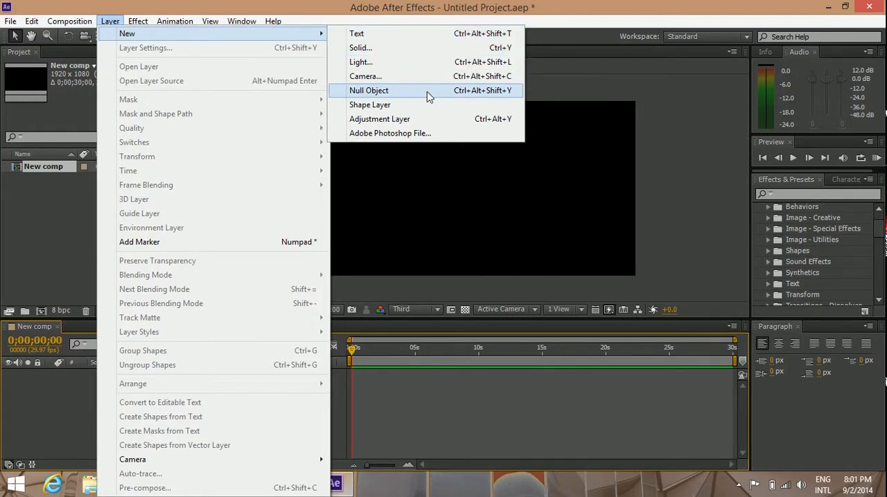
mouse_move(419, 33)
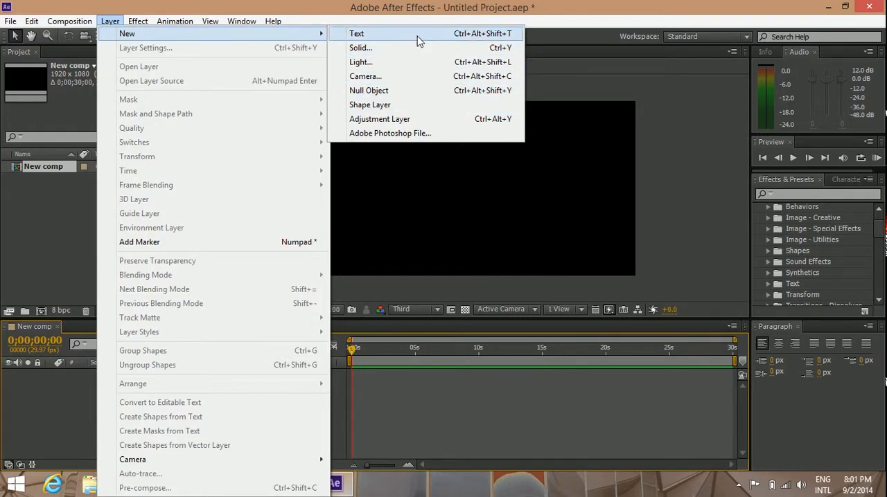
left_click(356, 33)
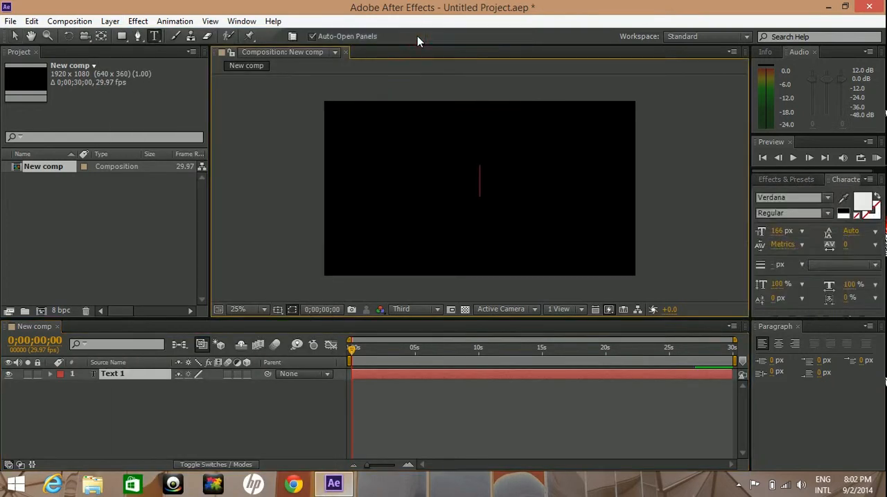
type("Hel")
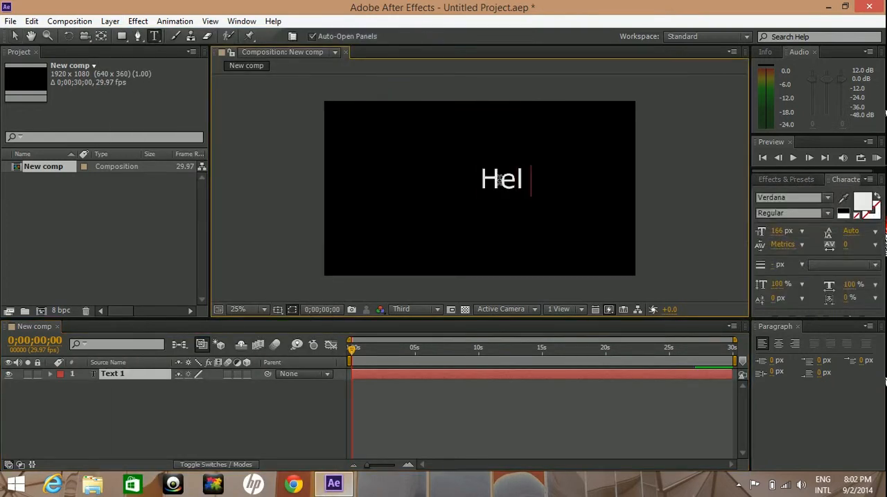
type("lo")
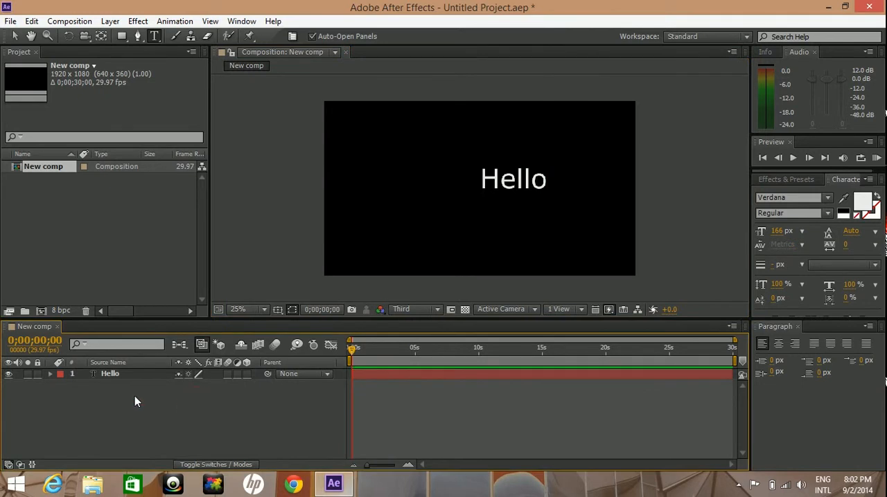
left_click(111, 374)
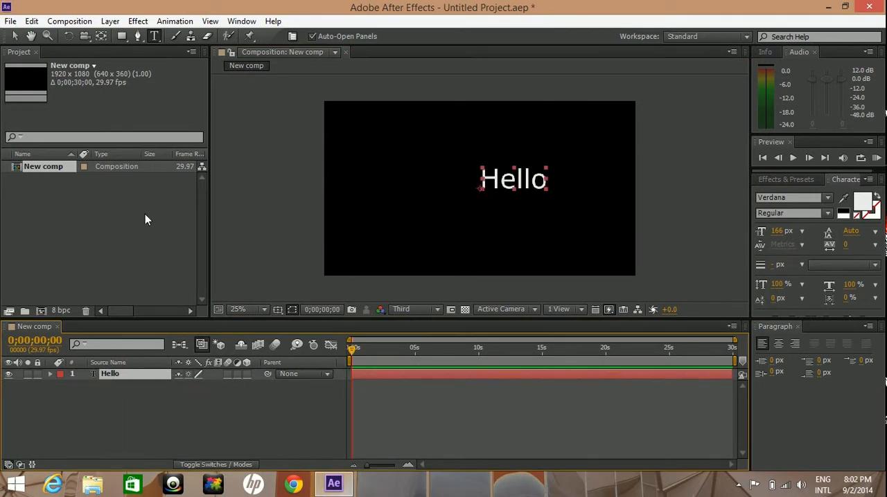
Search Effects & Presets for 'text' presets, then clear the search.
left_click(138, 21)
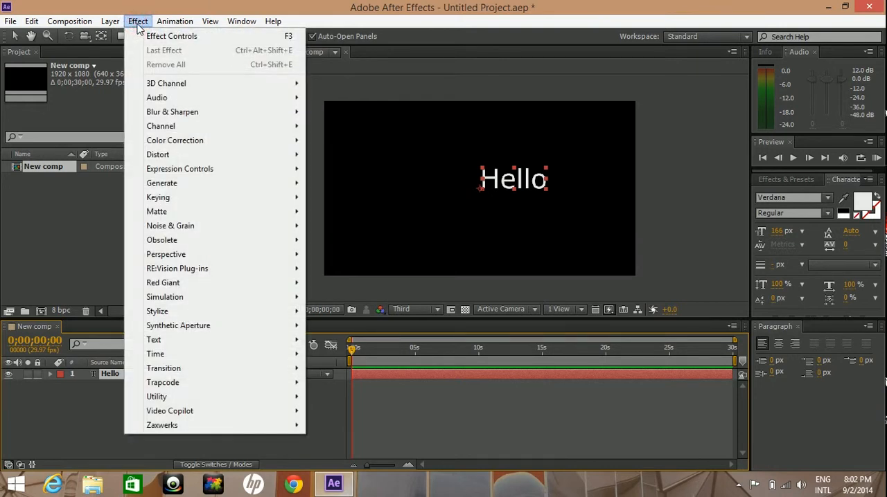
mouse_move(156, 97)
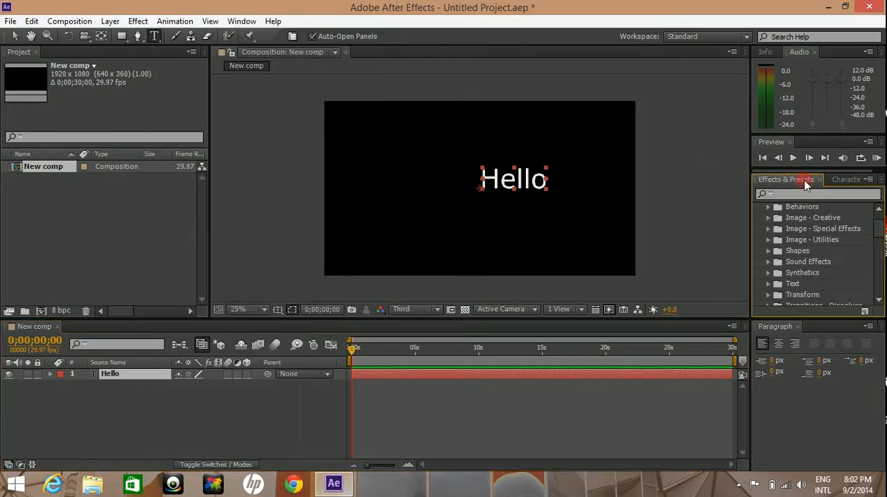
left_click(818, 194)
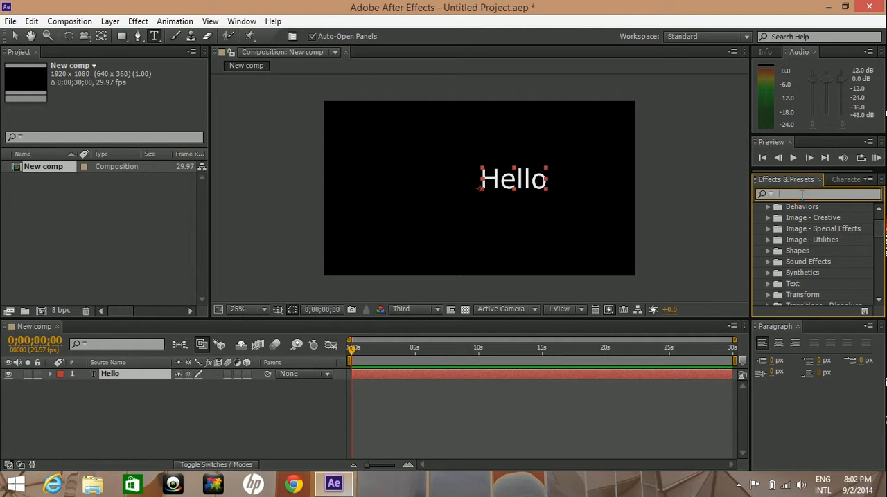
type("text")
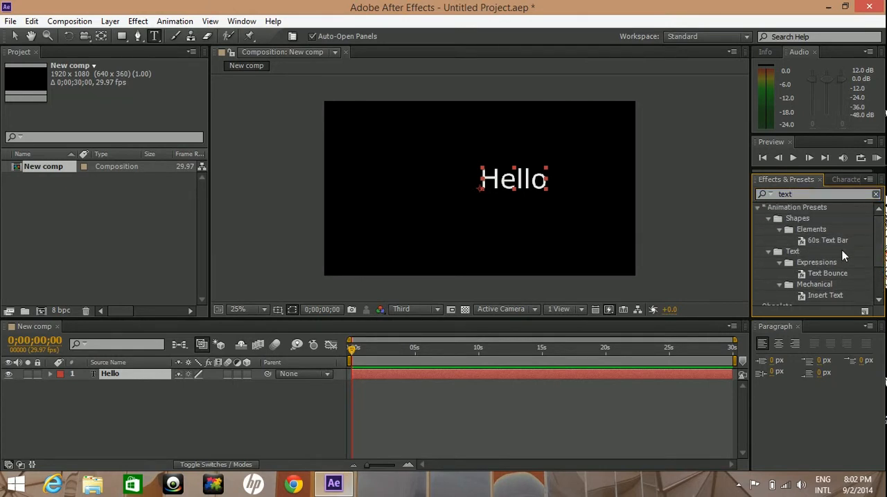
left_click(175, 20)
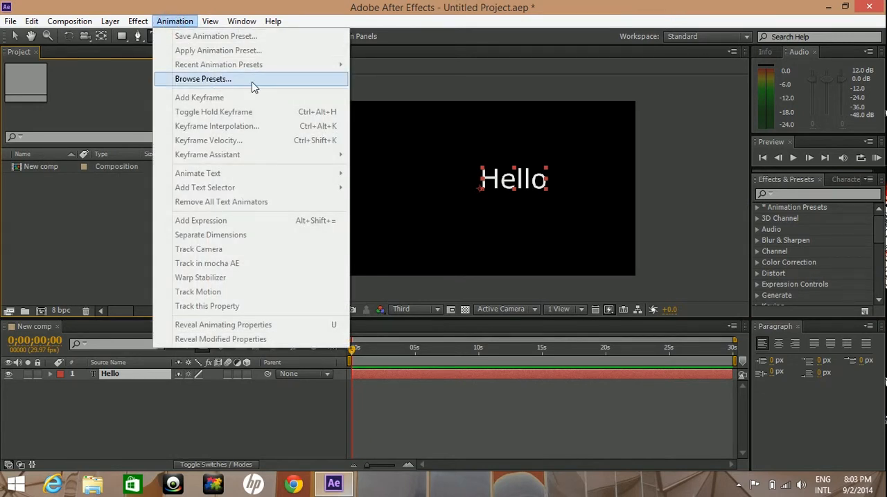
mouse_move(233, 173)
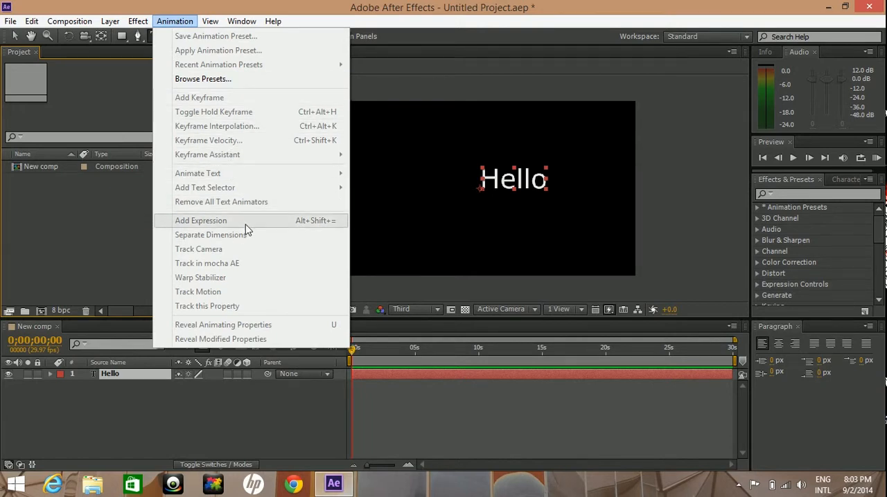
mouse_move(271, 264)
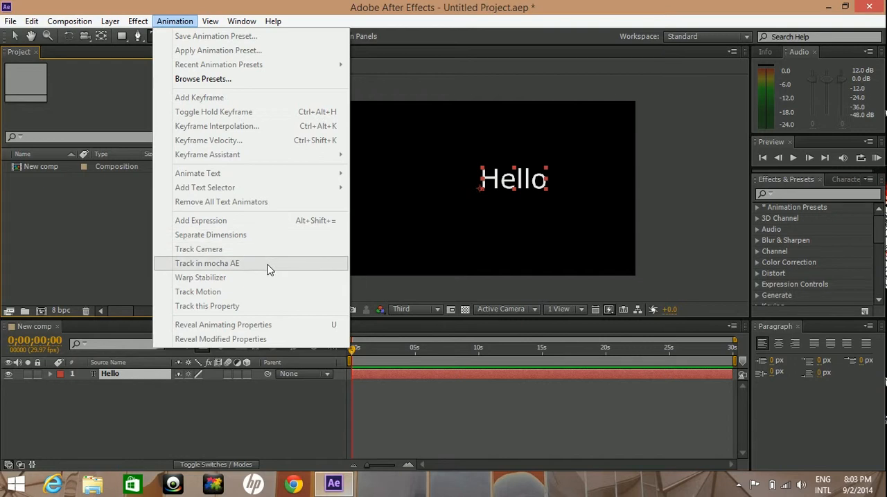
mouse_move(100, 238)
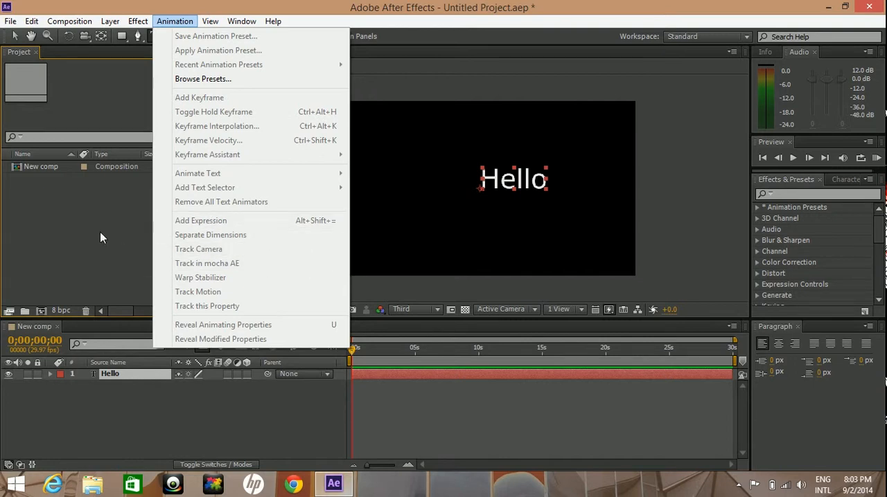
Show the View menu with its zoom, resolution, guides, grid and rulers options.
left_click(211, 21)
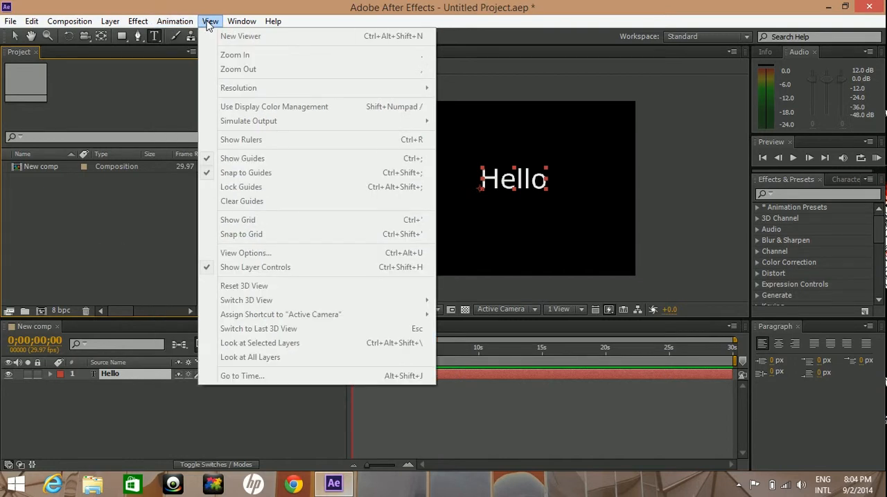
mouse_move(271, 69)
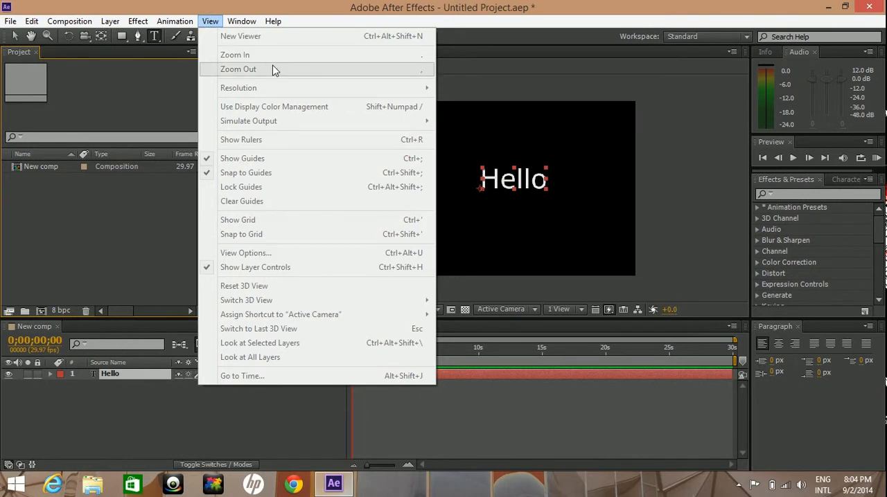
mouse_move(277, 74)
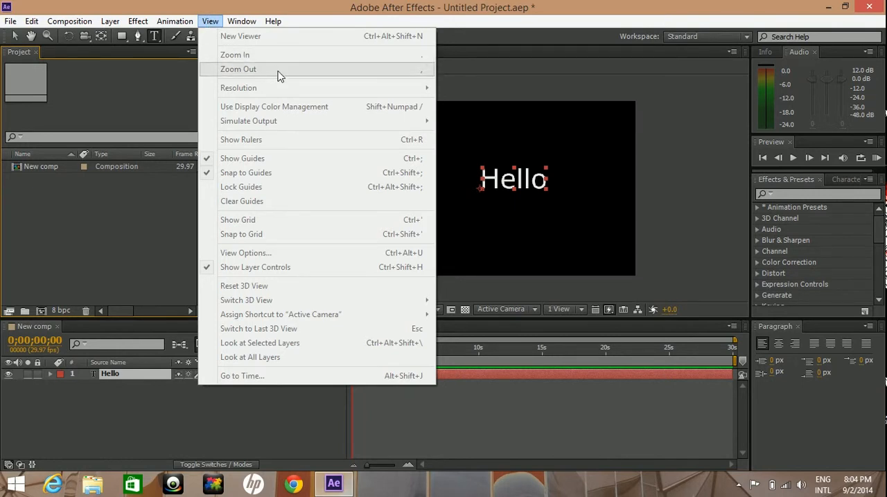
mouse_move(291, 87)
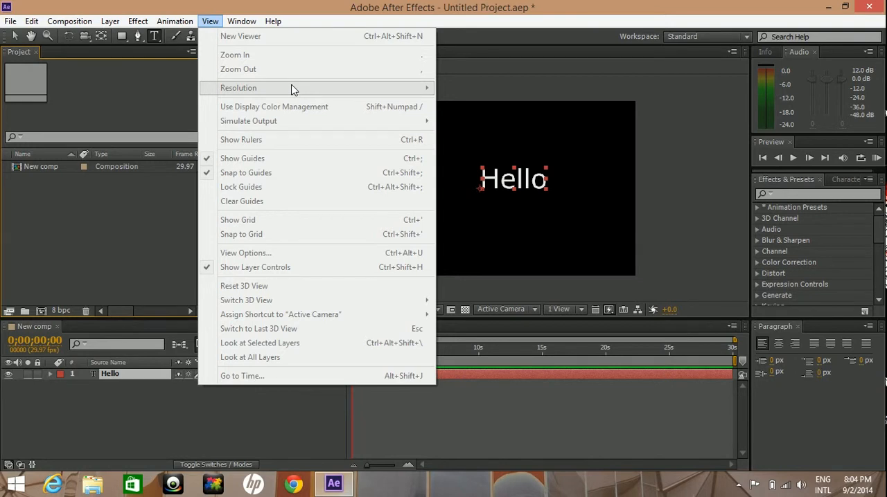
mouse_move(327, 158)
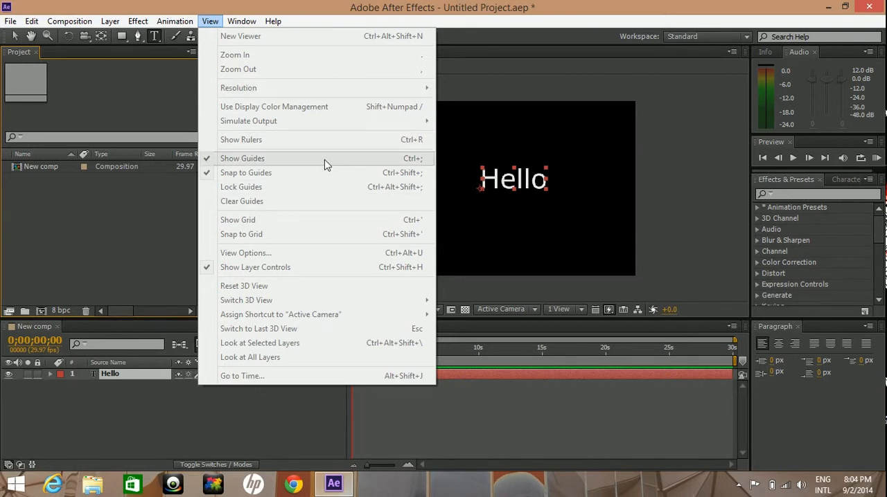
mouse_move(329, 139)
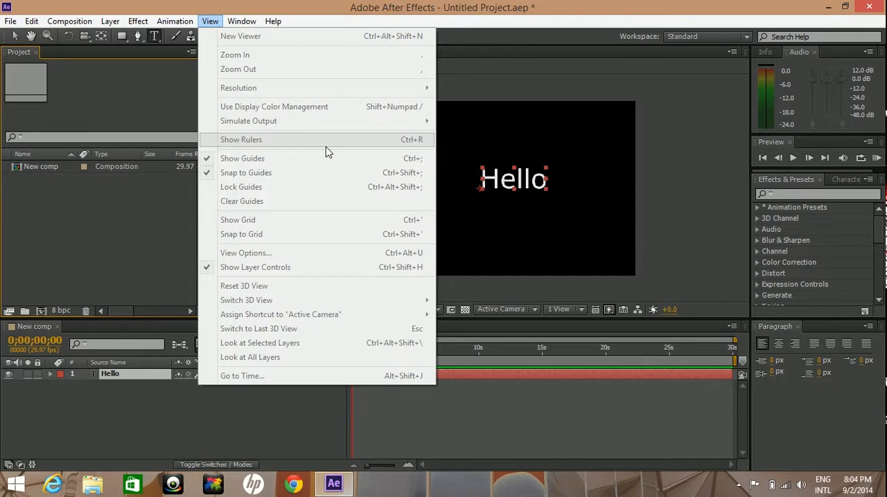
Open and close the Mask Interpolation panel, leaving the Window menu open.
left_click(241, 21)
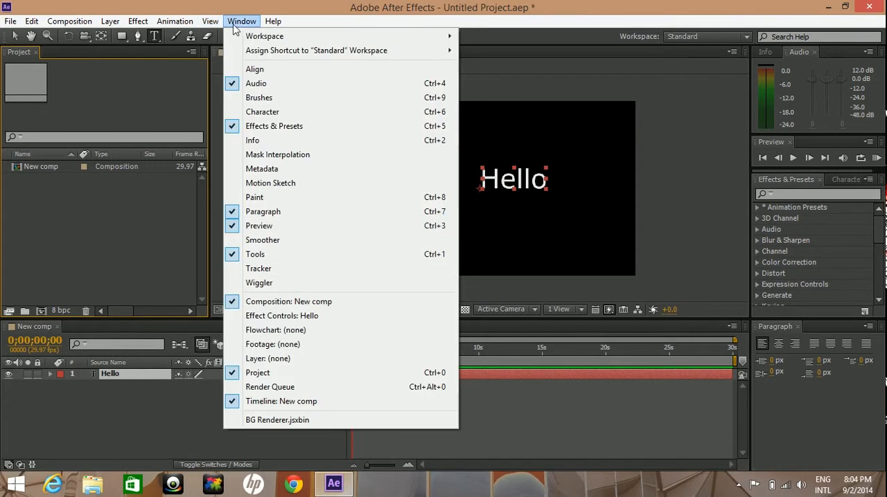
mouse_move(247, 28)
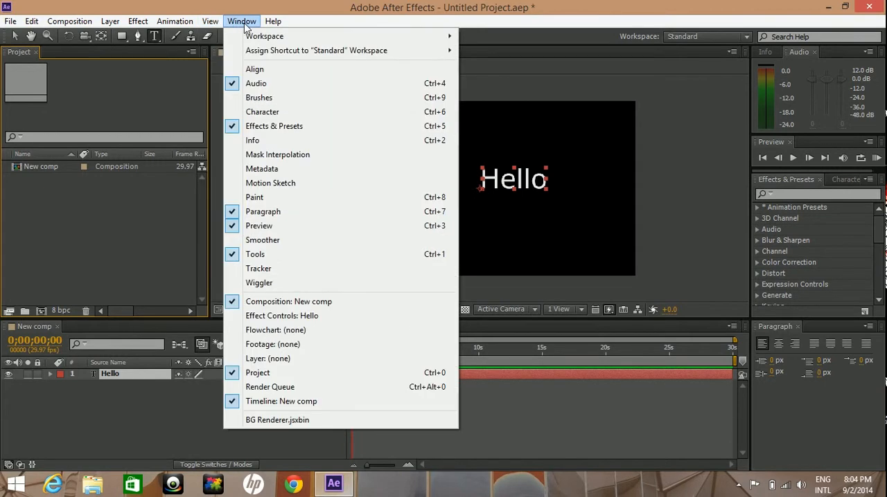
mouse_move(250, 37)
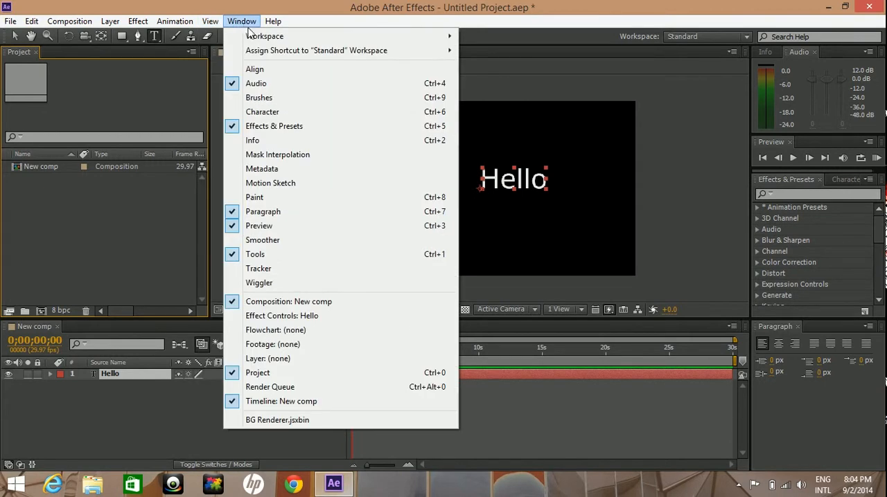
mouse_move(326, 97)
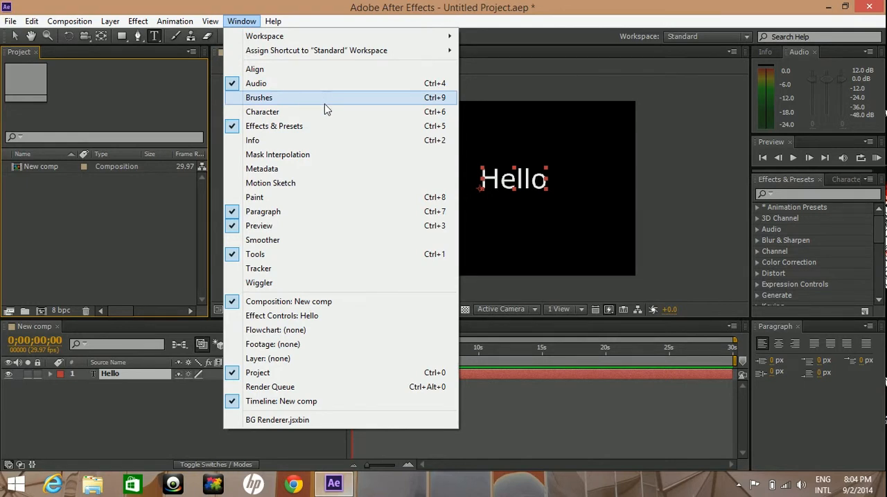
mouse_move(277, 154)
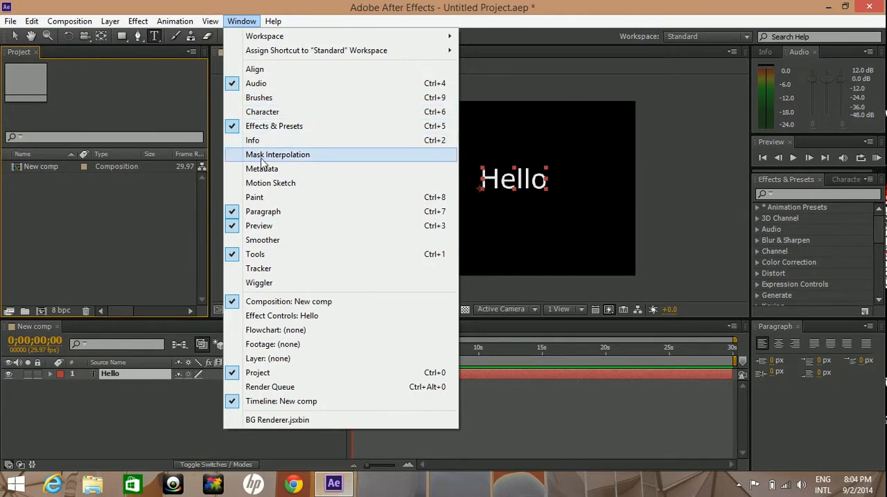
left_click(277, 154)
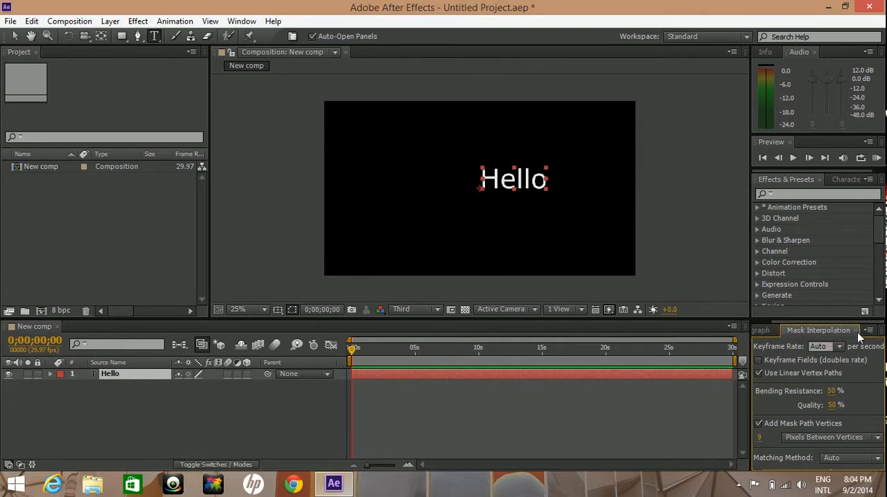
left_click(775, 328)
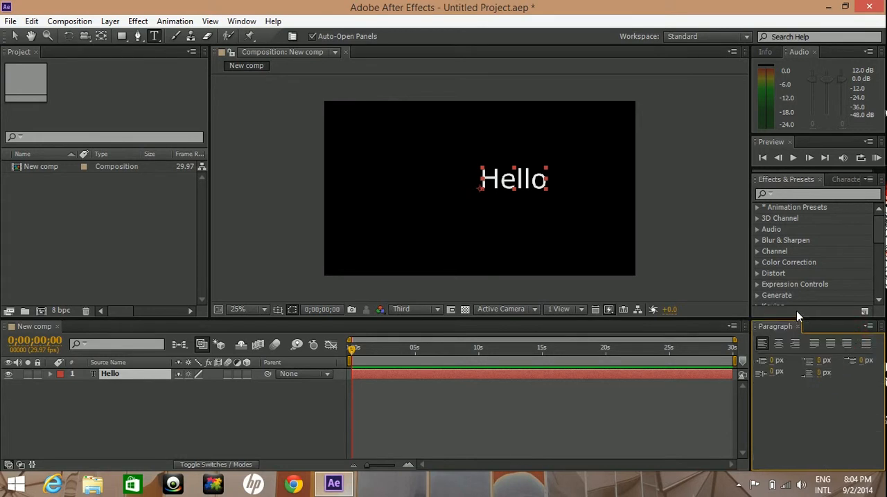
left_click(241, 21)
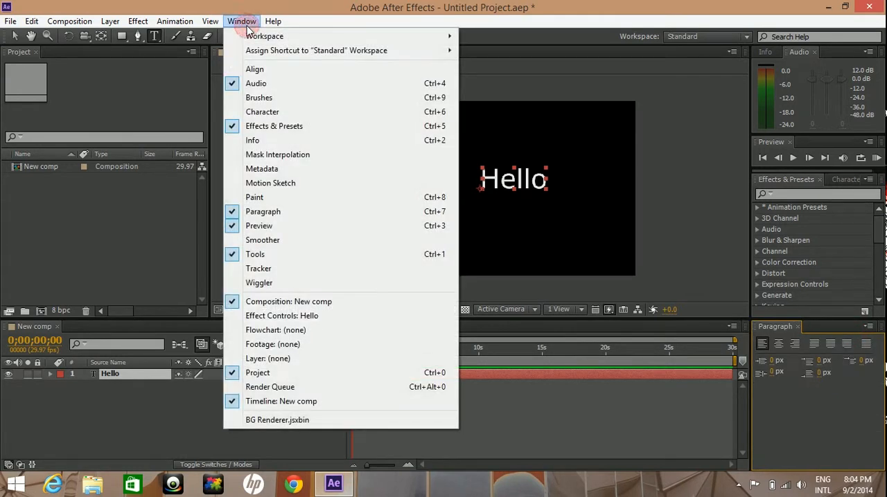
Show the Help menu with scripting, expression and keyboard shortcut references.
left_click(273, 20)
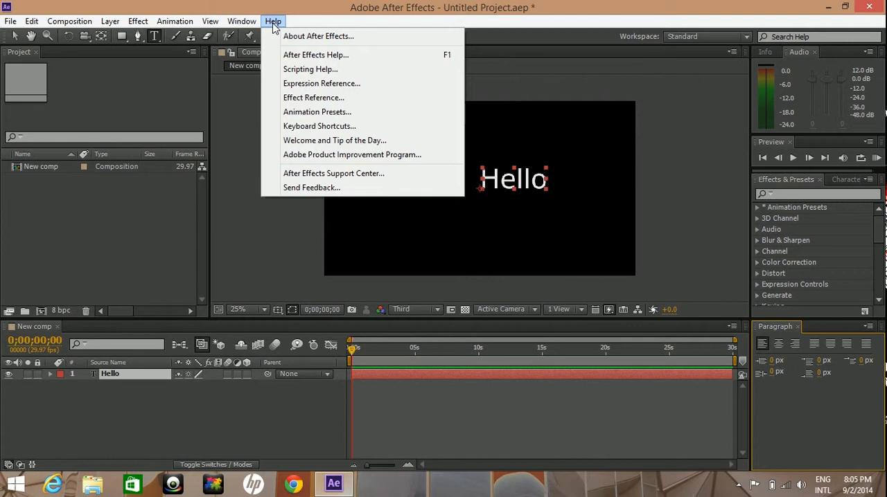
mouse_move(319, 126)
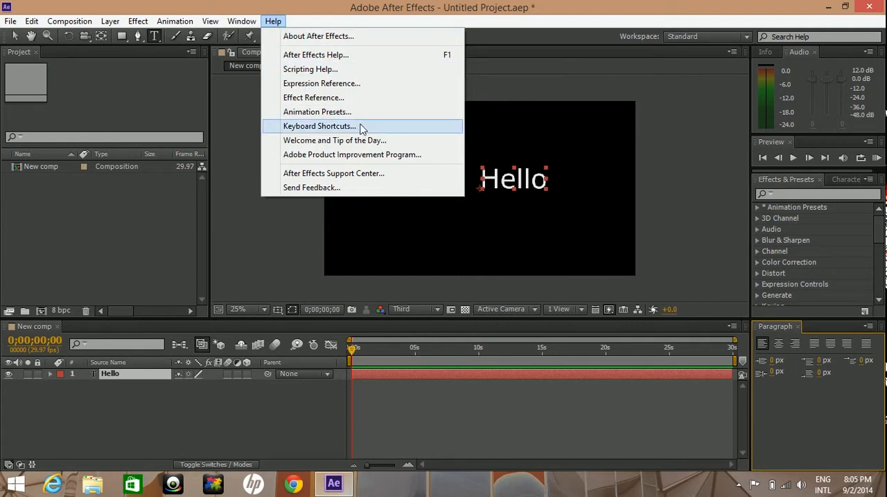